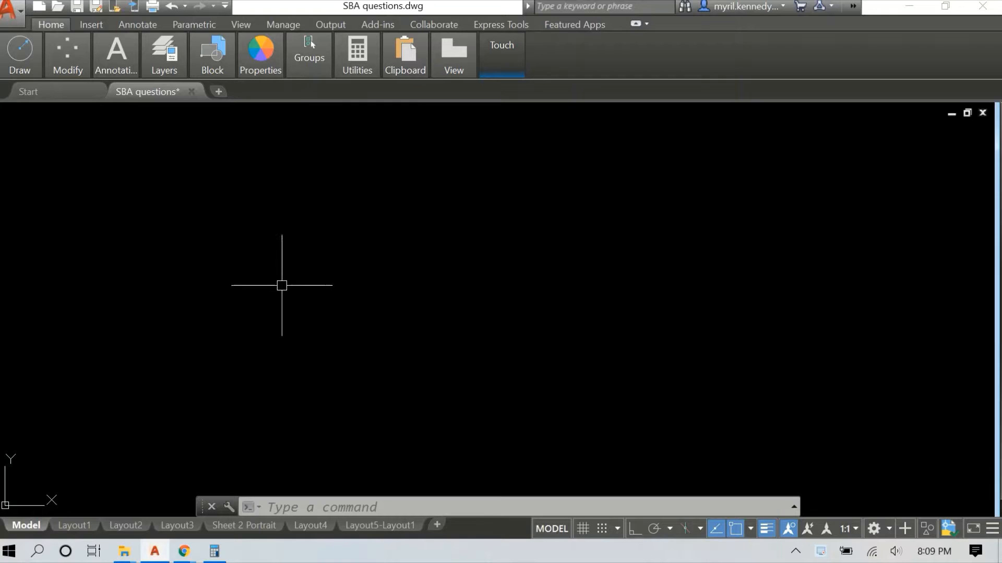
# Draw the horizontal base line and swing radius-1000 arcs from its ends so they cross
pyautogui.write('line')
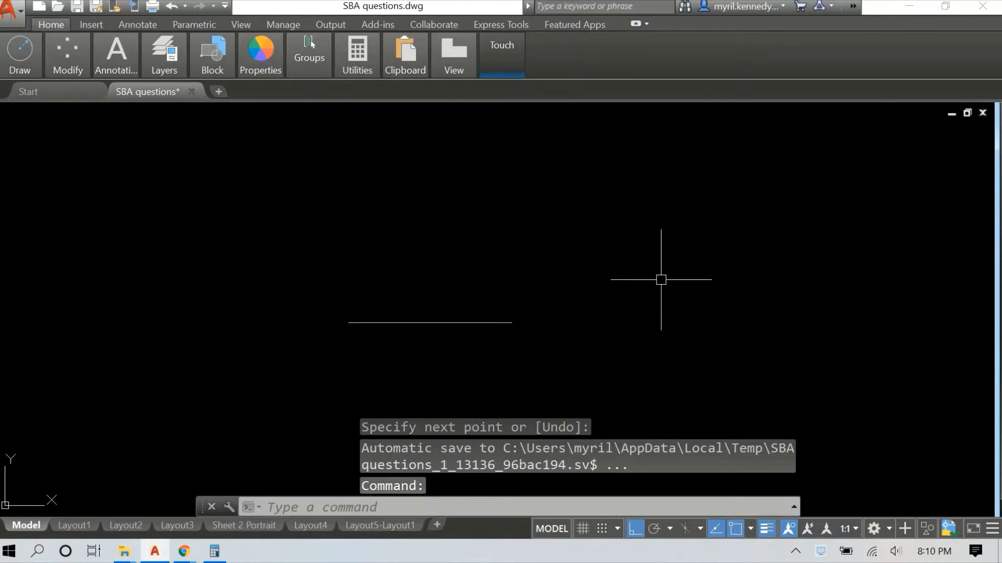
pyautogui.moveTo(52, 80)
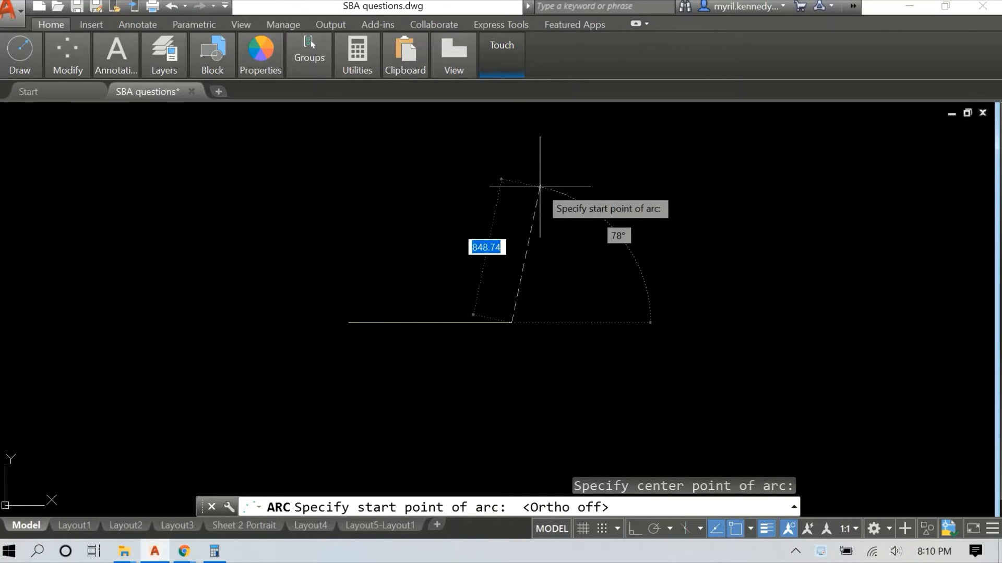
pyautogui.write('1000')
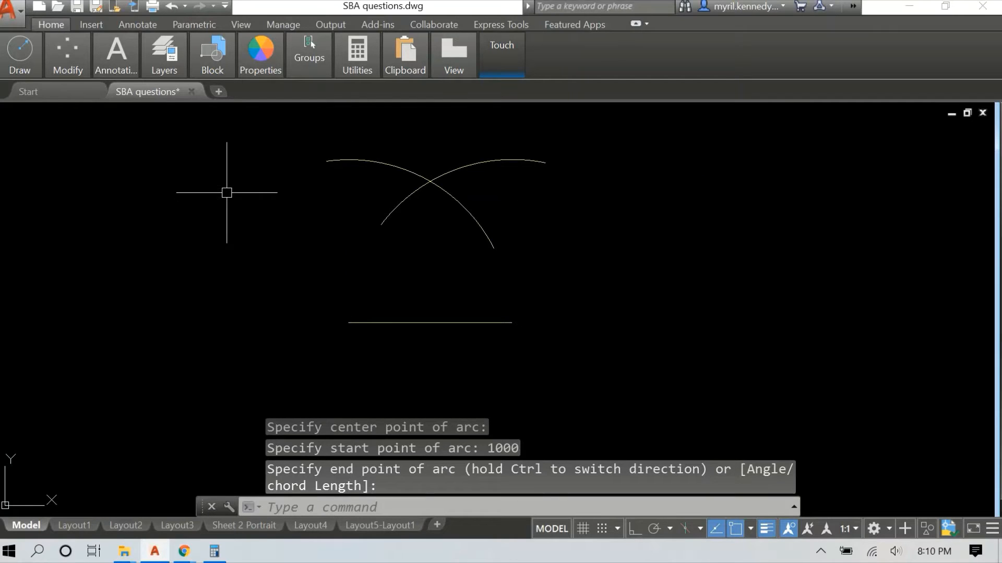
# Draw the two sides from the base's ends to the arcs' intersection, closing the equilateral triangle
pyautogui.write('LINE')
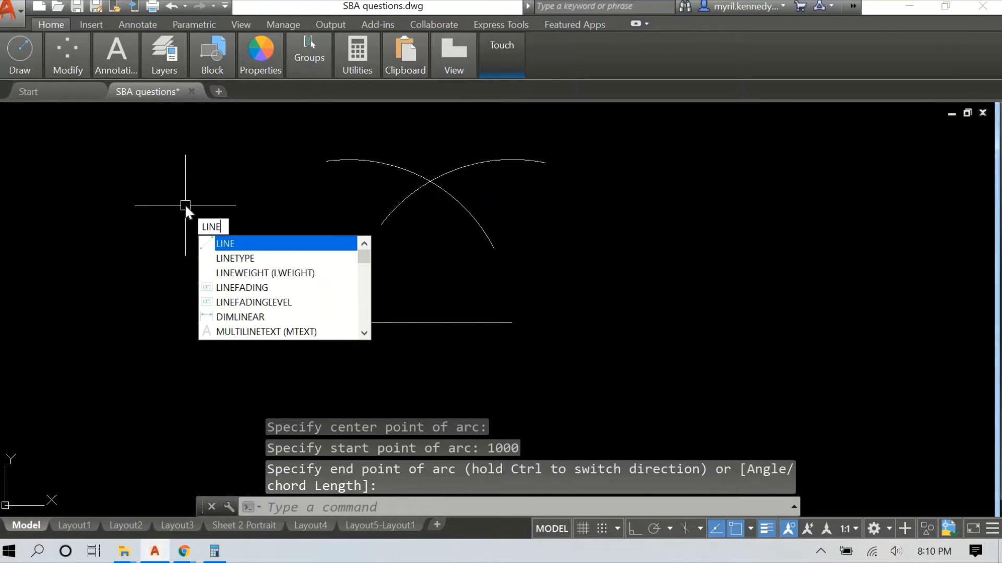
pyautogui.press('Enter')
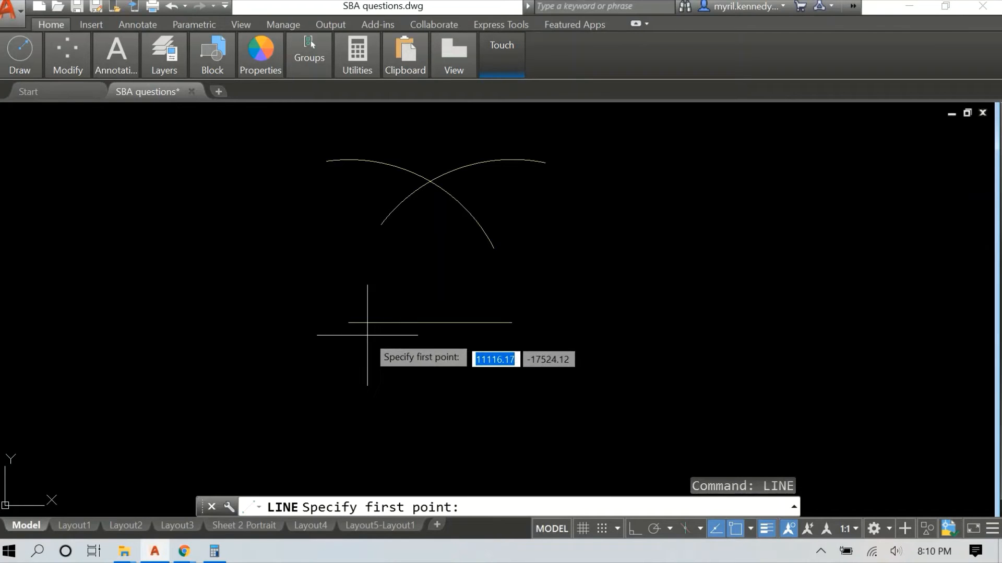
pyautogui.click(367, 322)
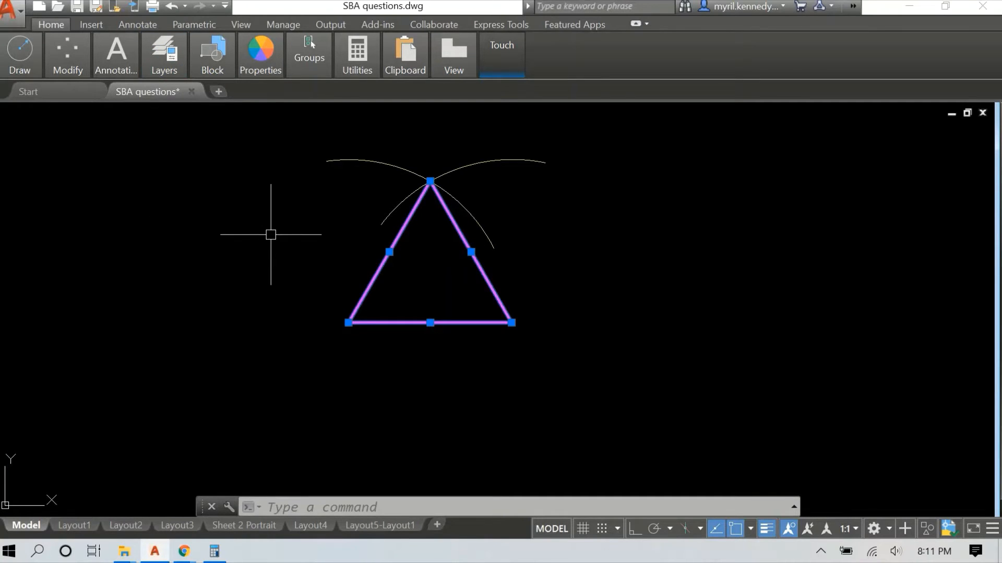
# Add a 60° angular dimension (DIMANG) to the triangle's bottom-left corner between its left side and base
pyautogui.write('DIm')
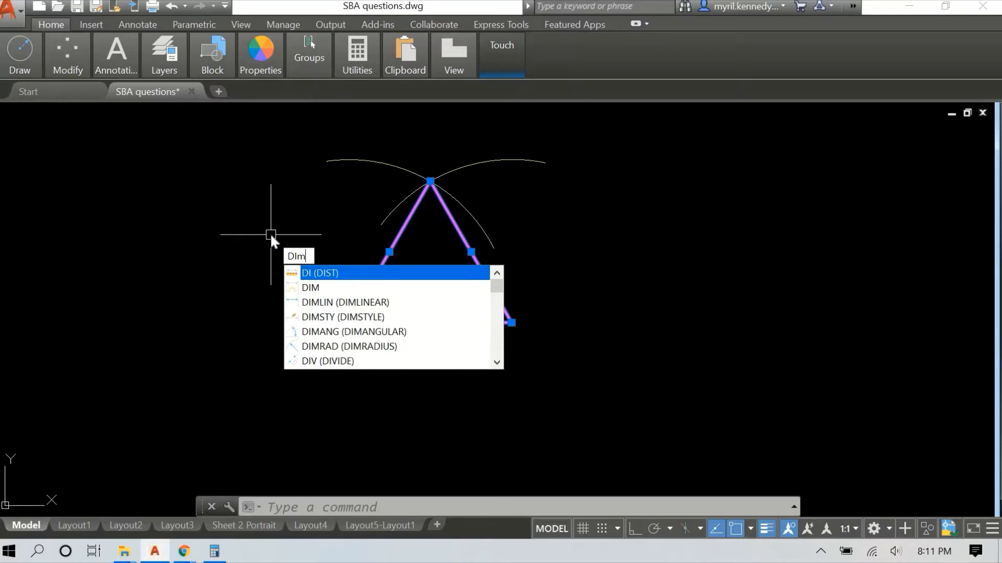
pyautogui.write('ANG')
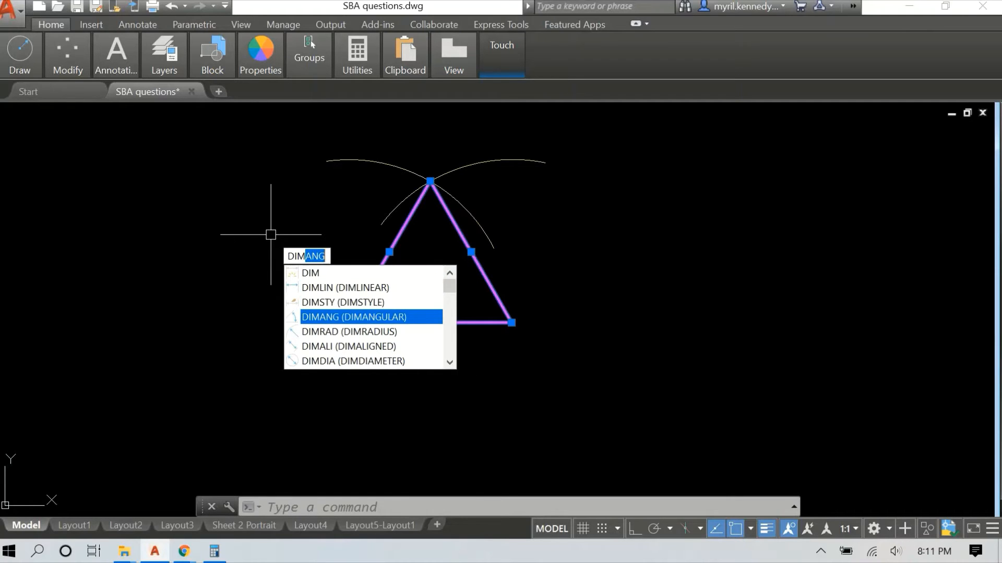
pyautogui.click(354, 317)
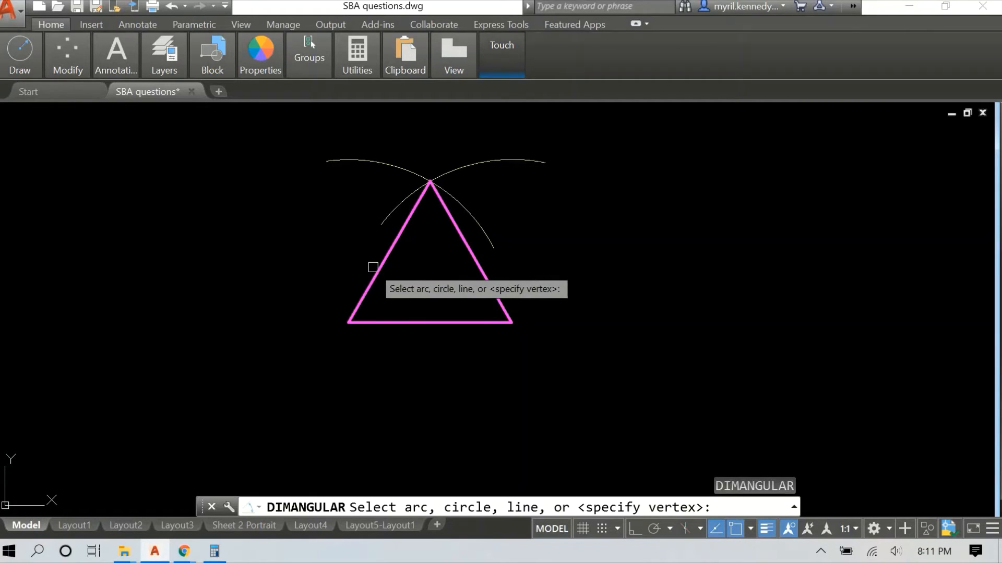
pyautogui.click(374, 267)
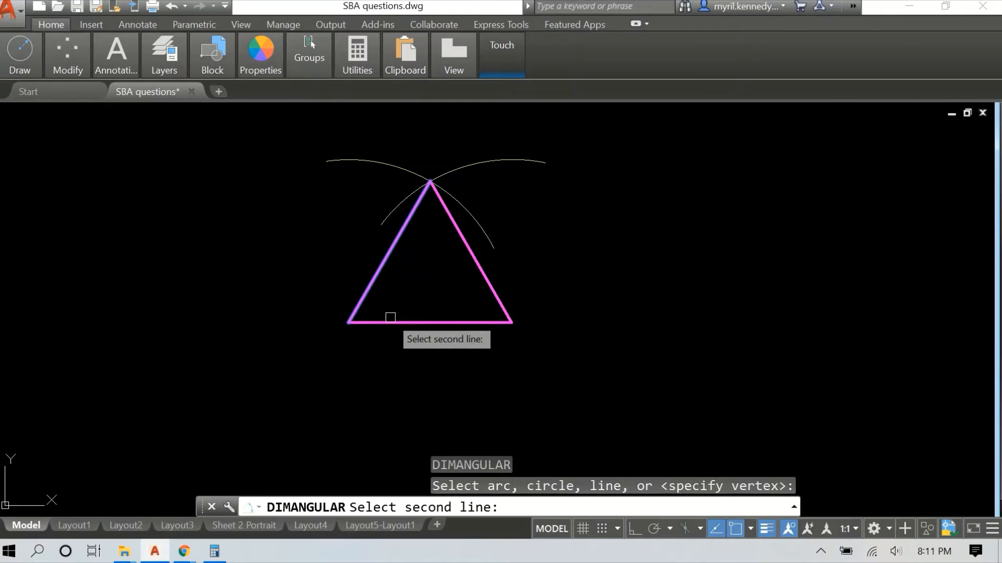
pyautogui.click(383, 256)
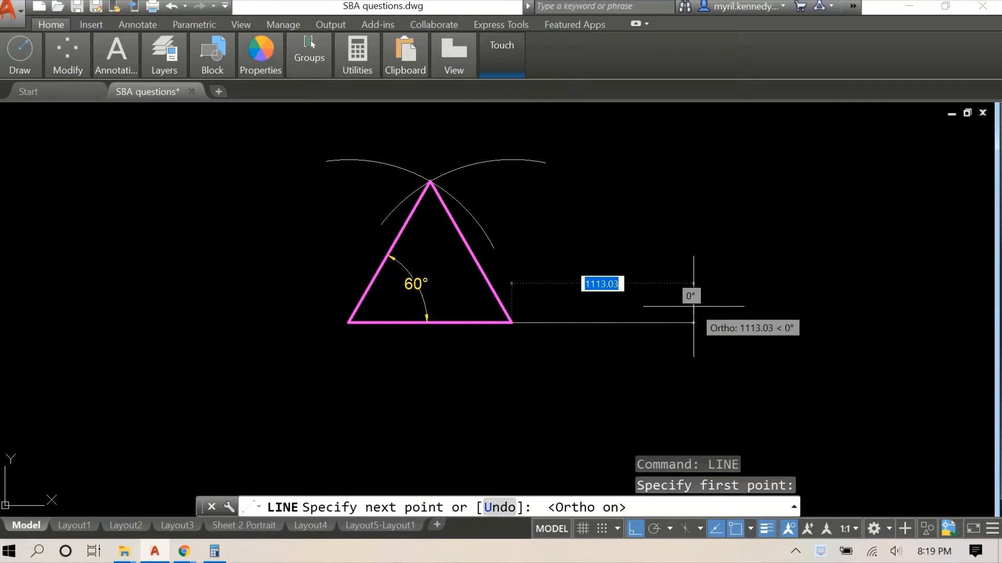
# Extend the base rightwards with Ortho line segments of 1000 and 500 for the next triangle
pyautogui.write('1000')
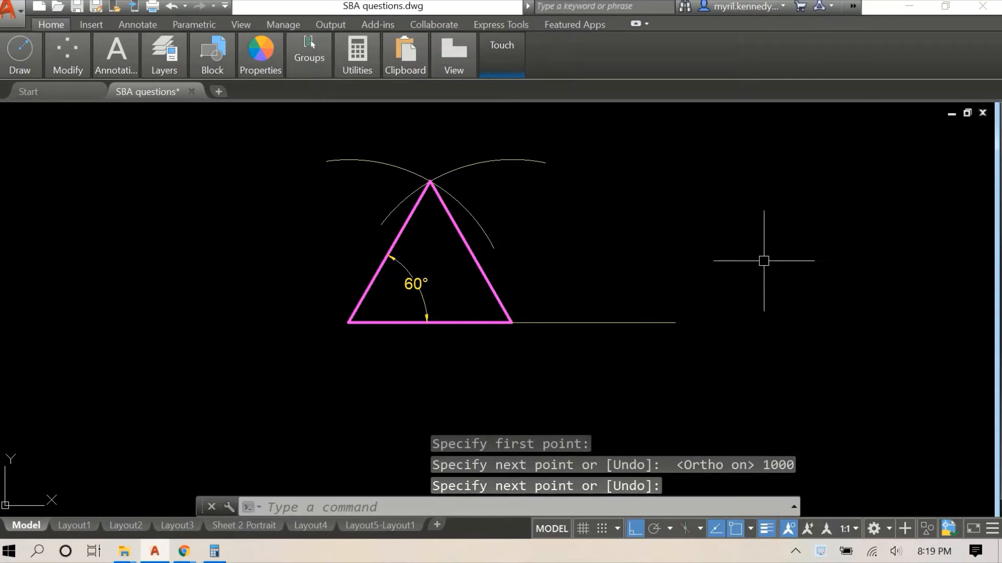
pyautogui.rightClick(764, 261)
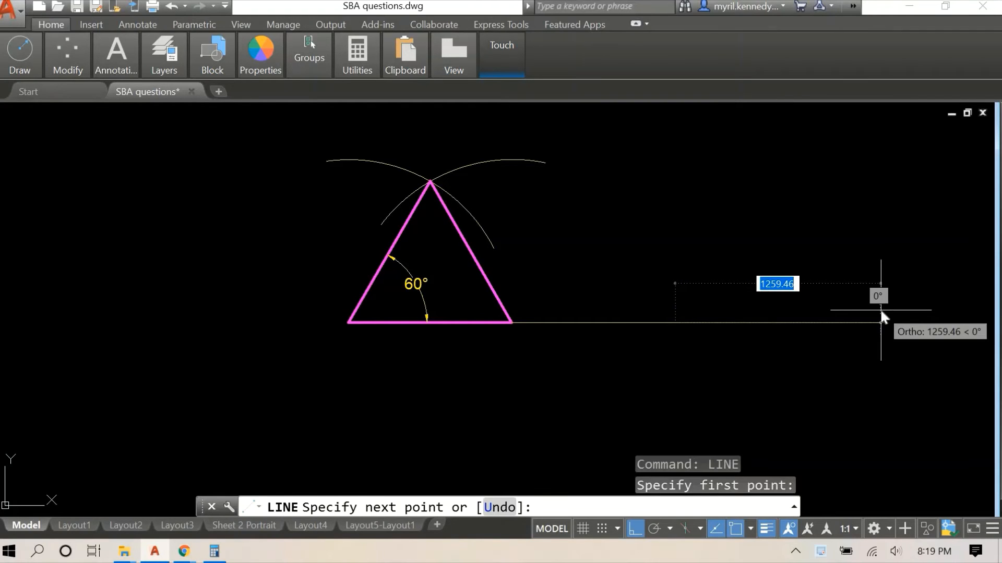
pyautogui.write('500')
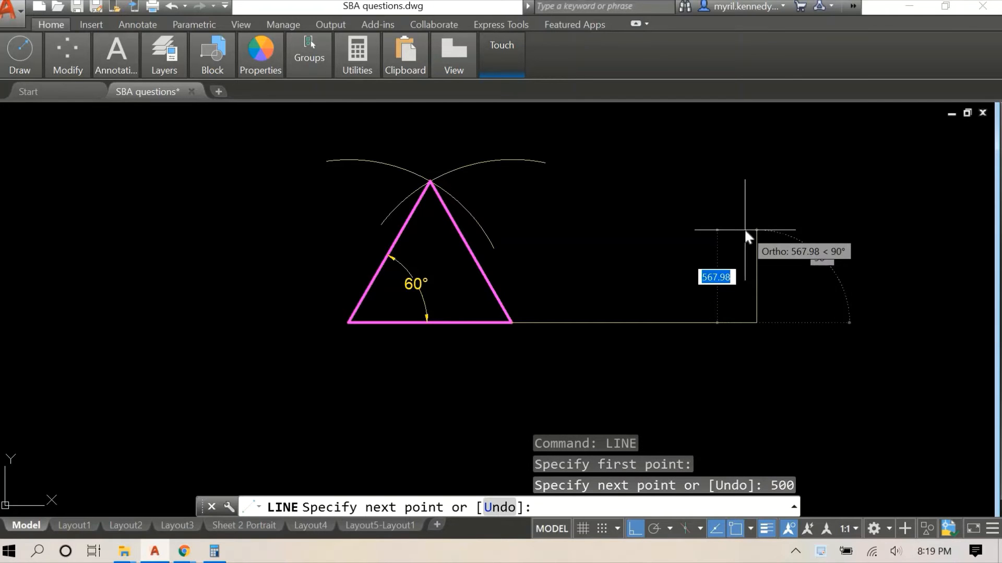
pyautogui.press('enter')
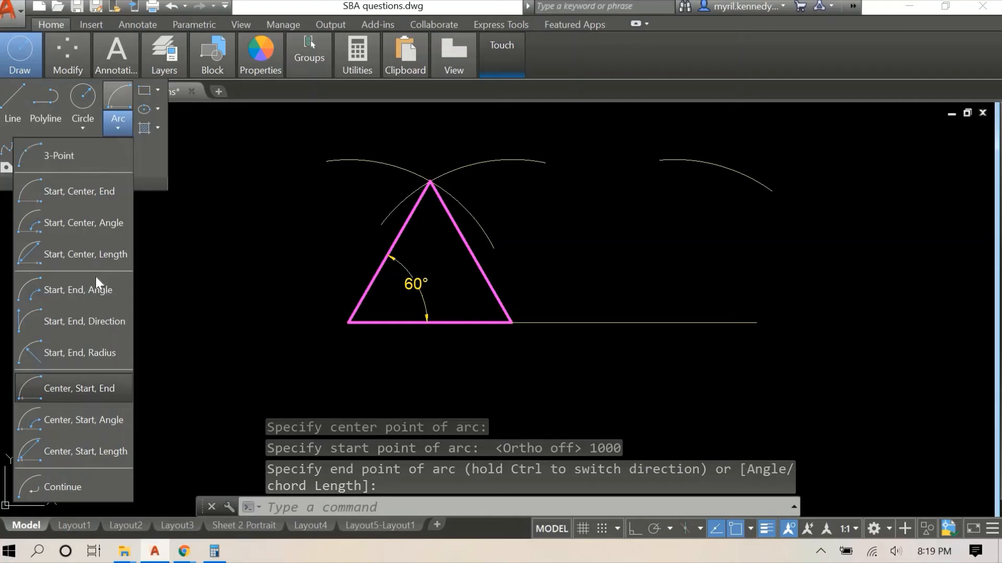
# Draw the second radius-1000 centre arc above the new base and start the side from its right end
pyautogui.click(80, 388)
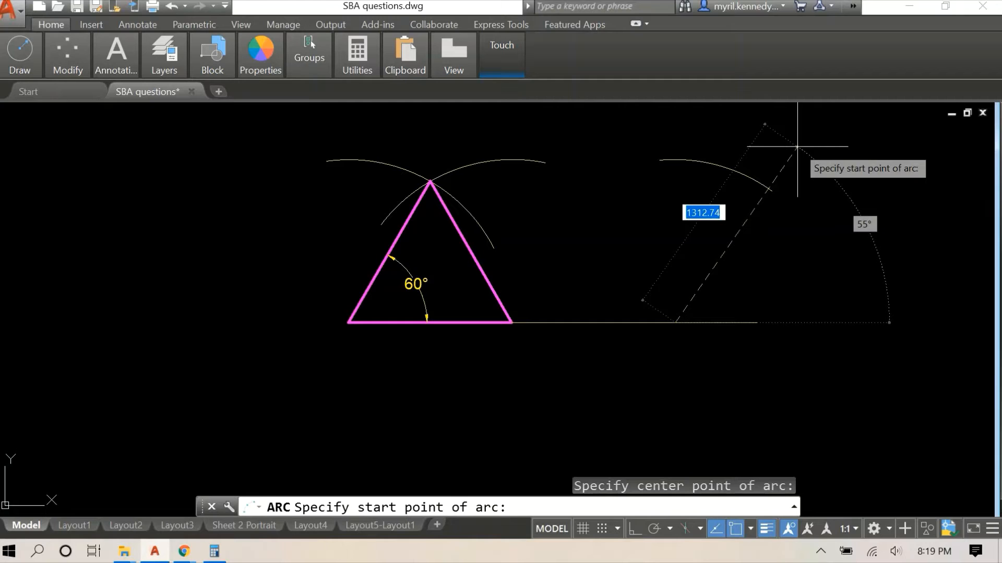
pyautogui.write('1000')
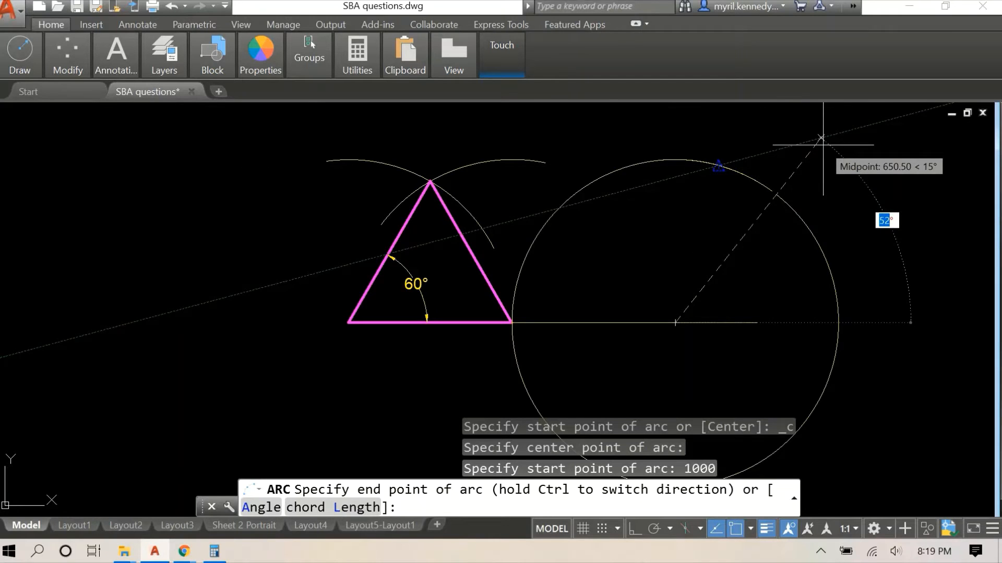
pyautogui.moveTo(795, 154)
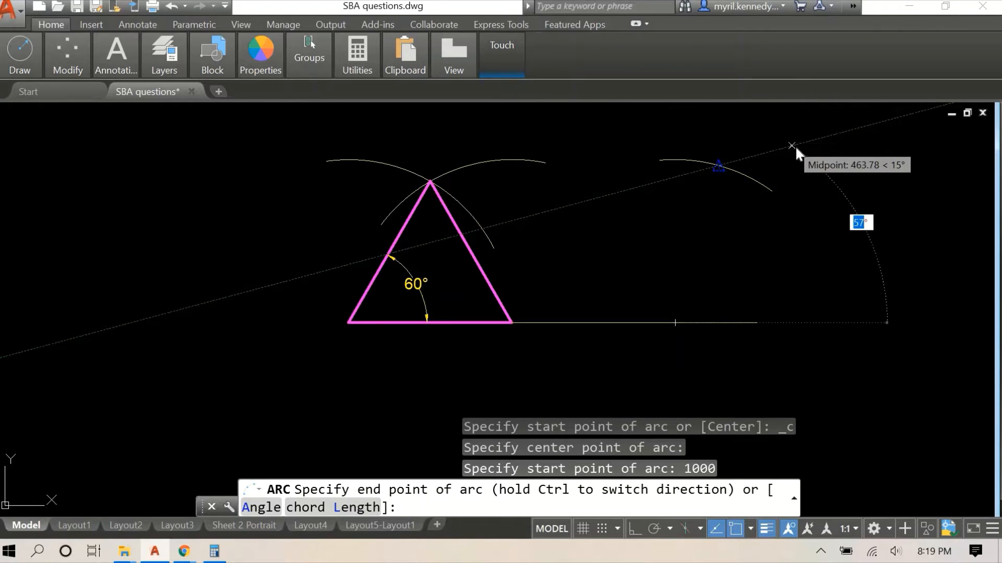
pyautogui.press('Escape')
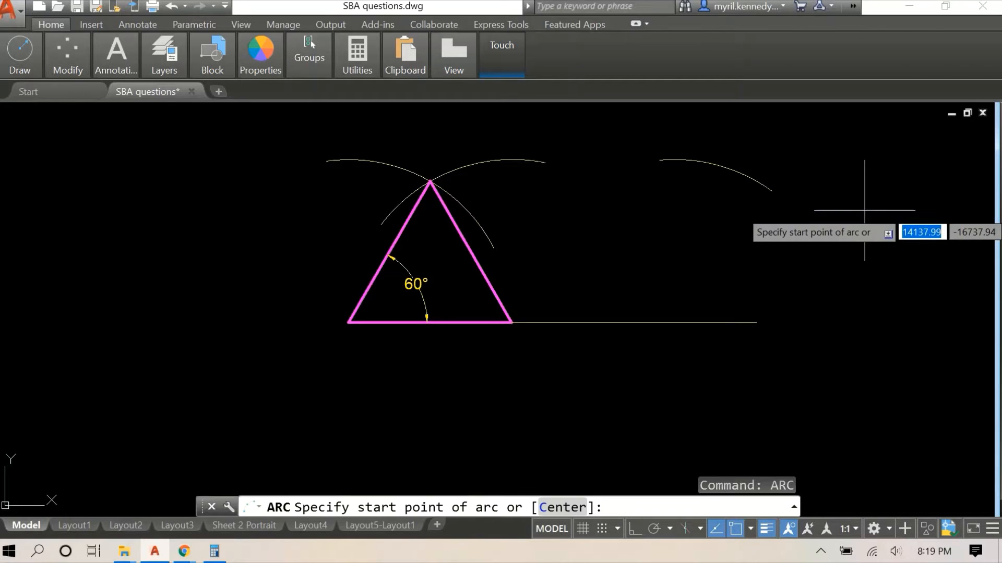
pyautogui.write('c')
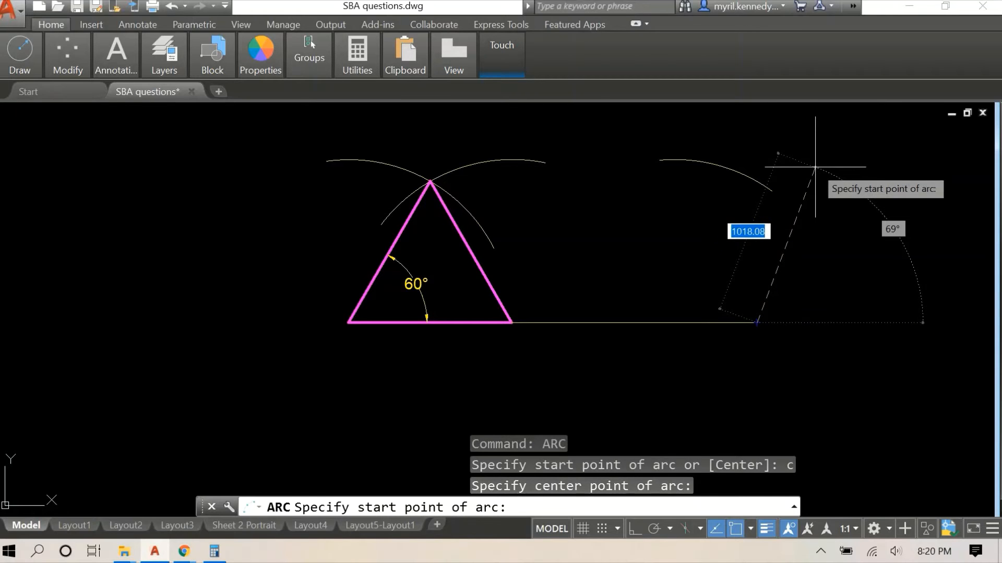
pyautogui.write('1000')
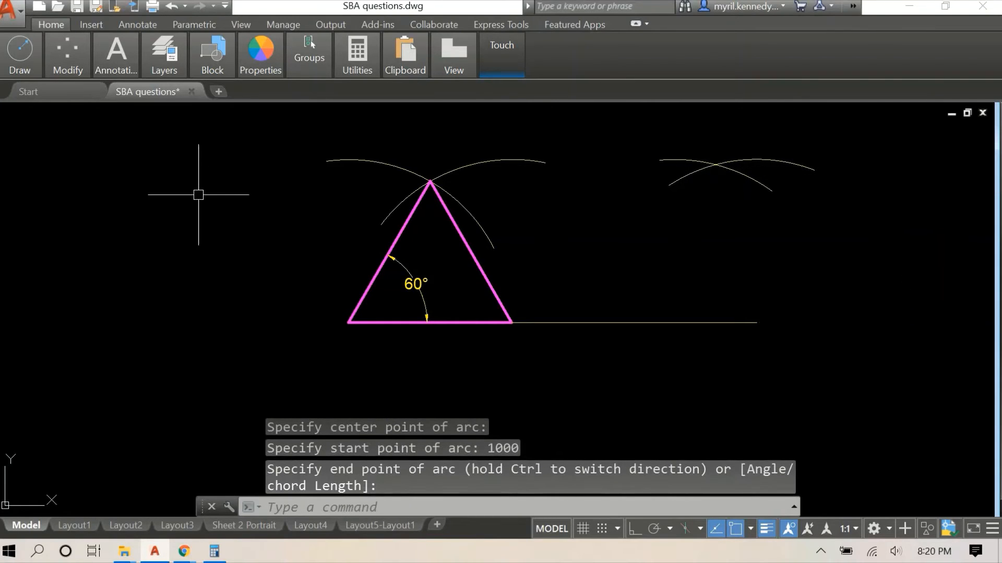
pyautogui.write('line')
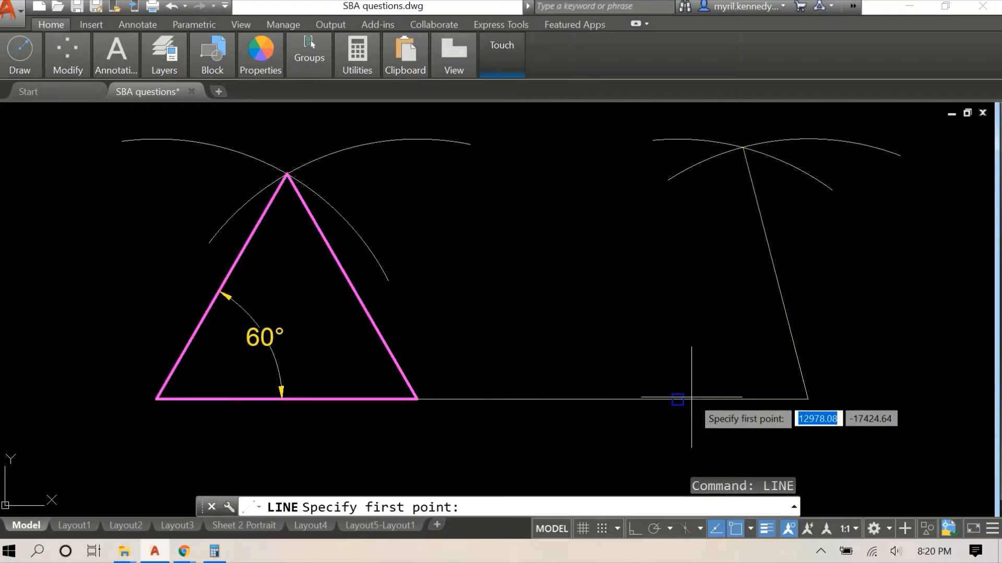
# Close the isosceles triangle, move the base line to the corner and put the triangle on the outline layer
pyautogui.click(680, 399)
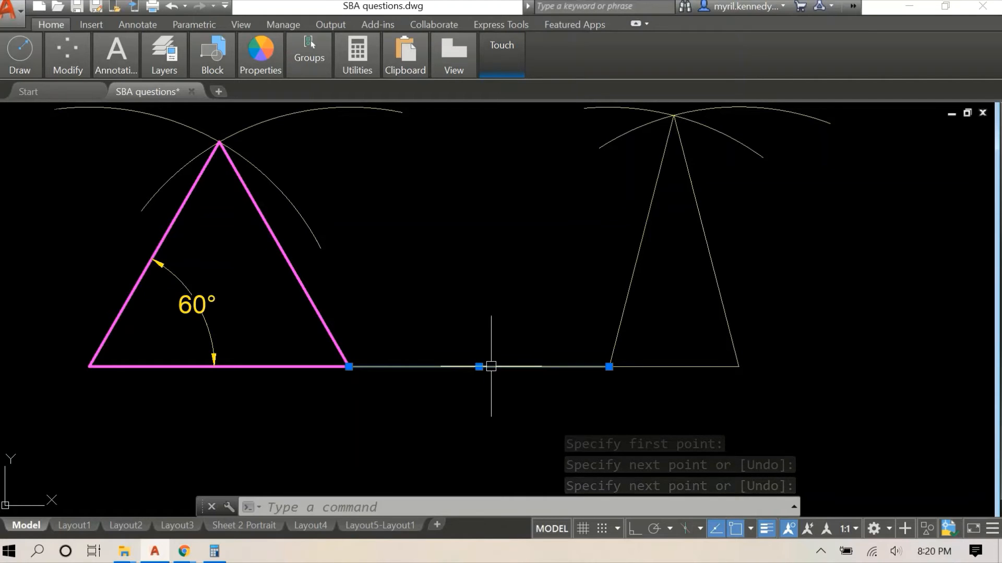
pyautogui.rightClick(490, 367)
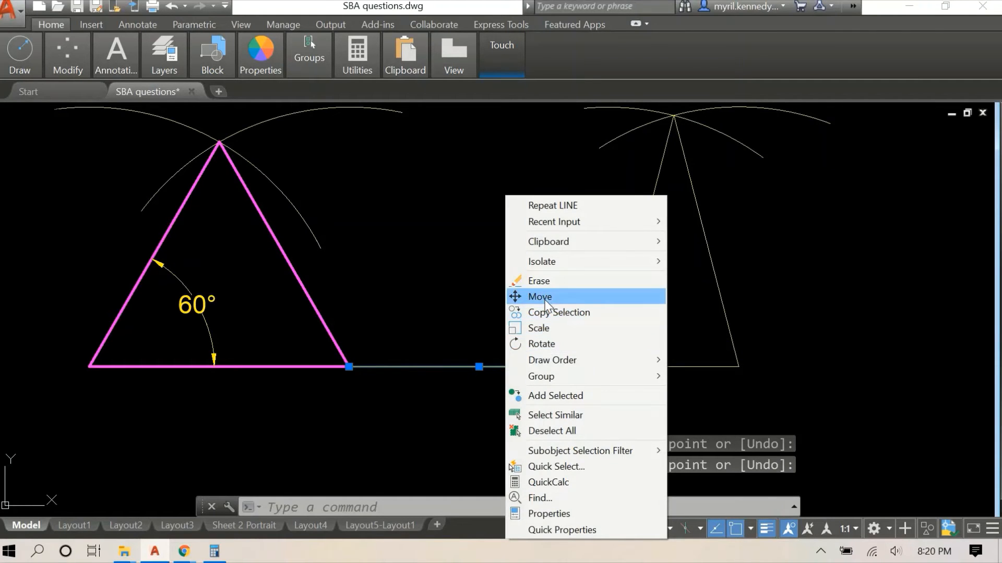
pyautogui.click(540, 296)
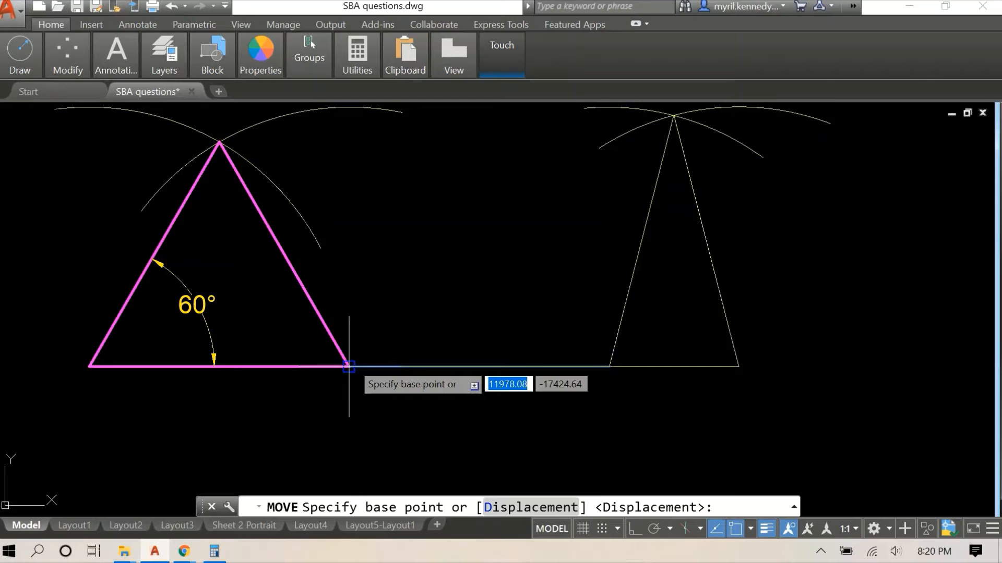
pyautogui.click(348, 366)
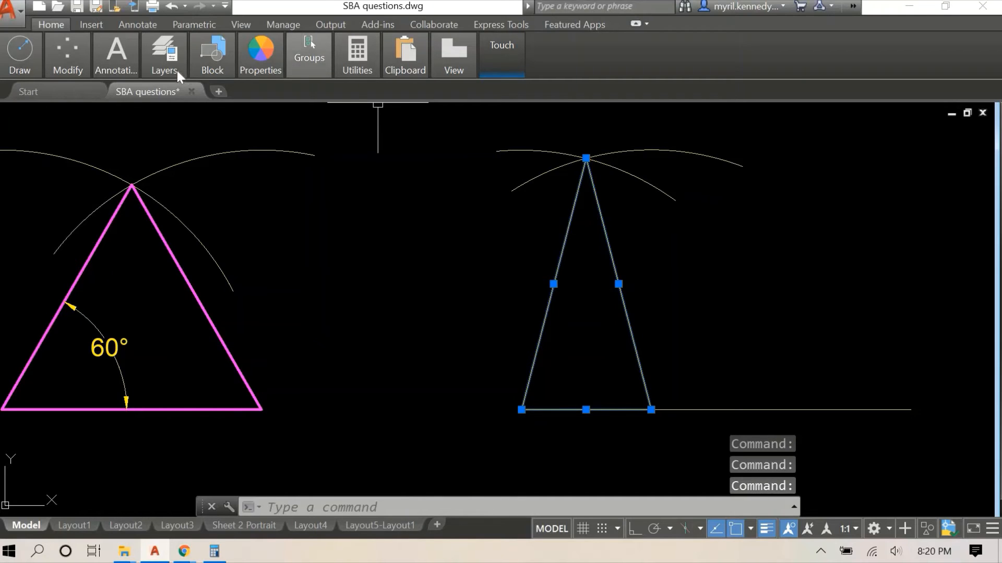
pyautogui.click(163, 54)
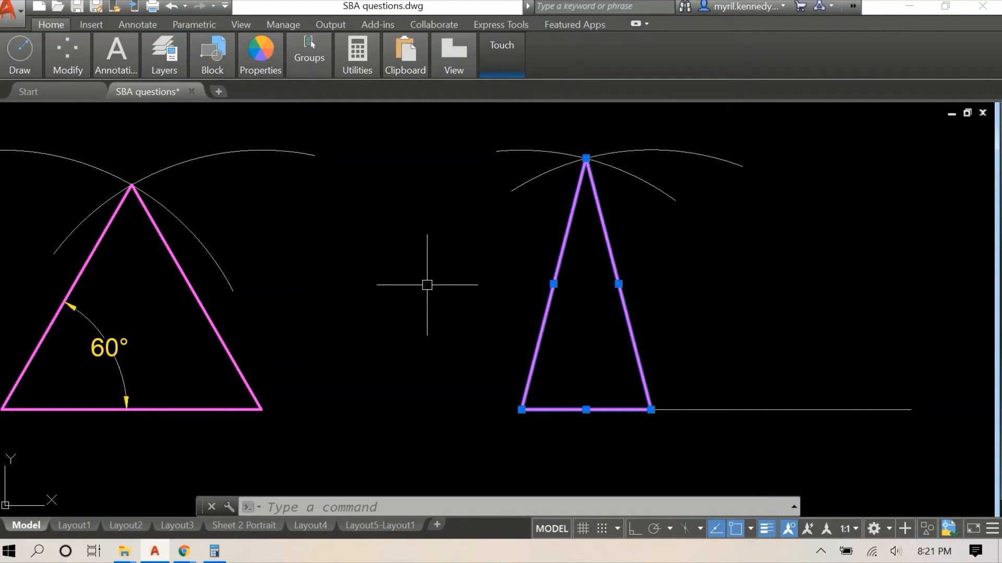
# Dimension both 76° base angles of the isosceles triangle with DIM
pyautogui.write('dim')
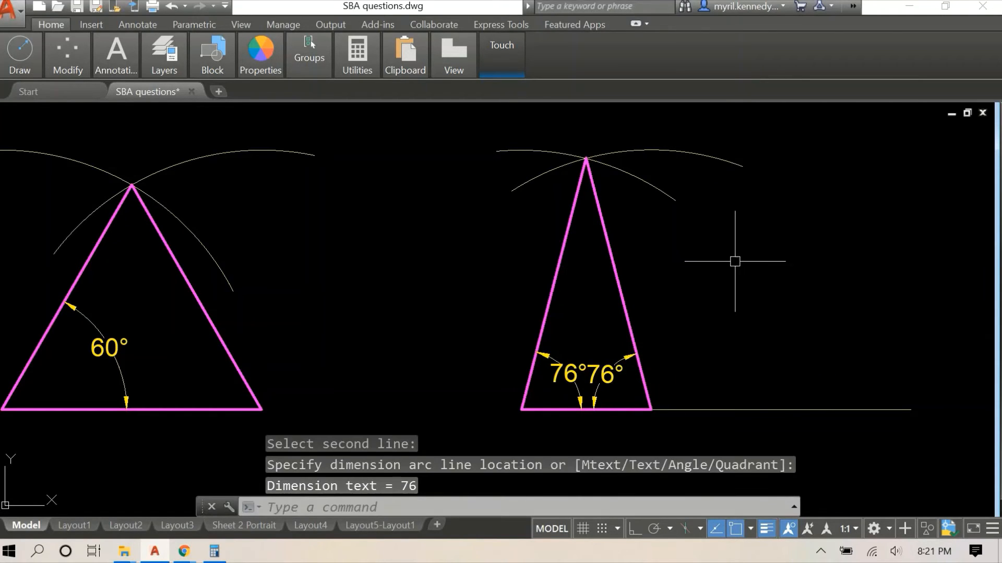
pyautogui.moveTo(741, 241)
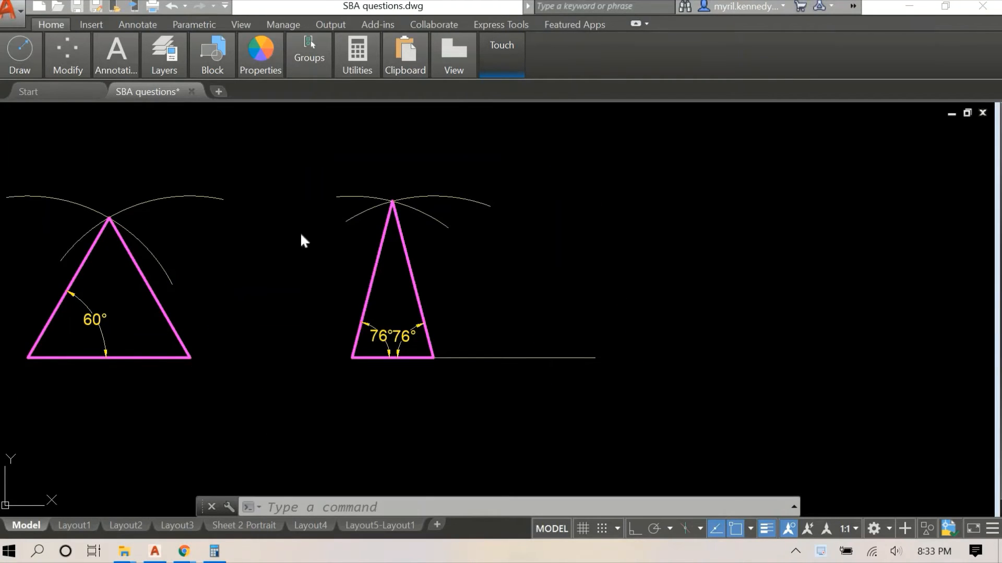
pyautogui.moveTo(659, 238)
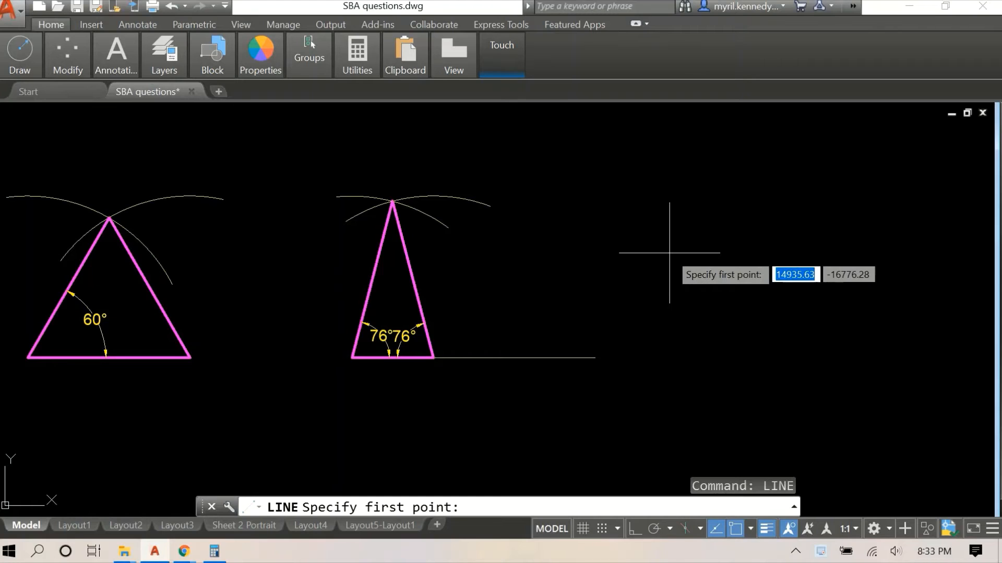
pyautogui.moveTo(594, 358)
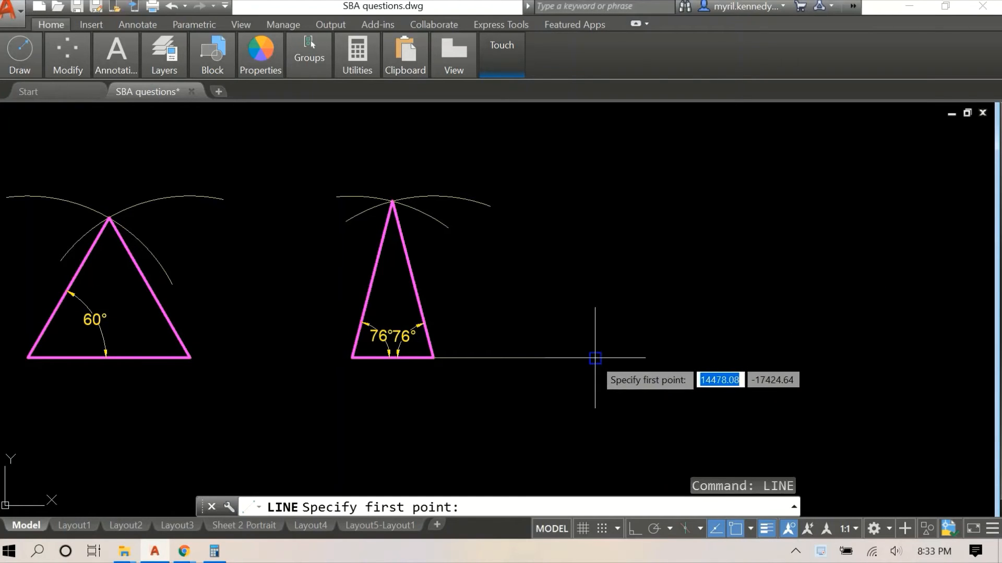
# Draw a 1000-long horizontal base for the scalene triangle from the existing line's end
pyautogui.click(594, 358)
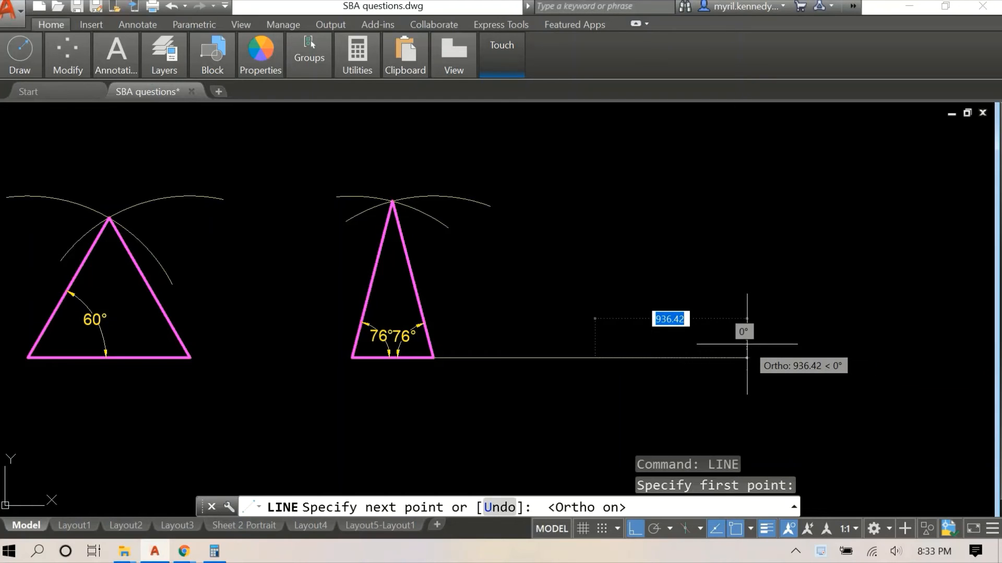
pyautogui.write('1000')
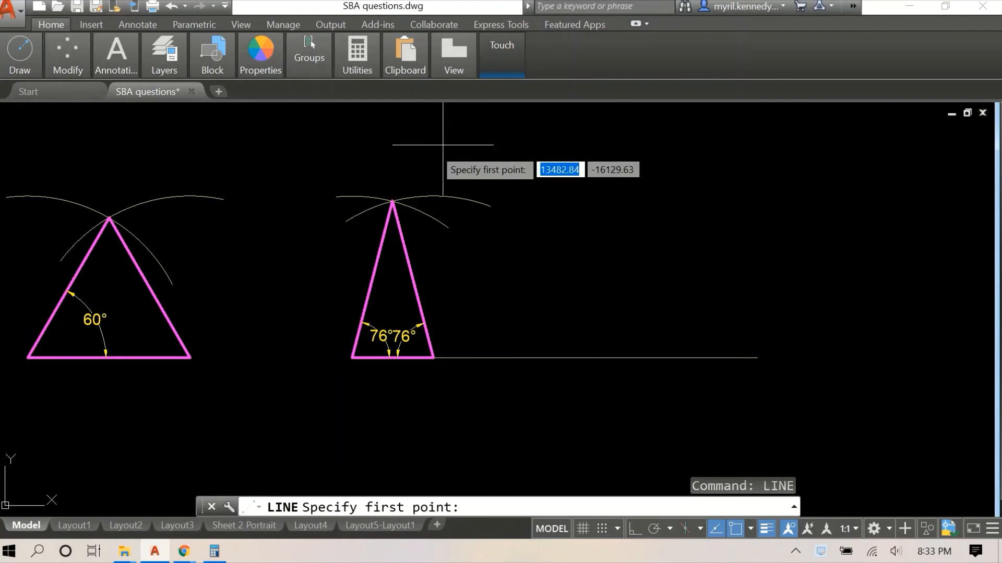
pyautogui.click(638, 240)
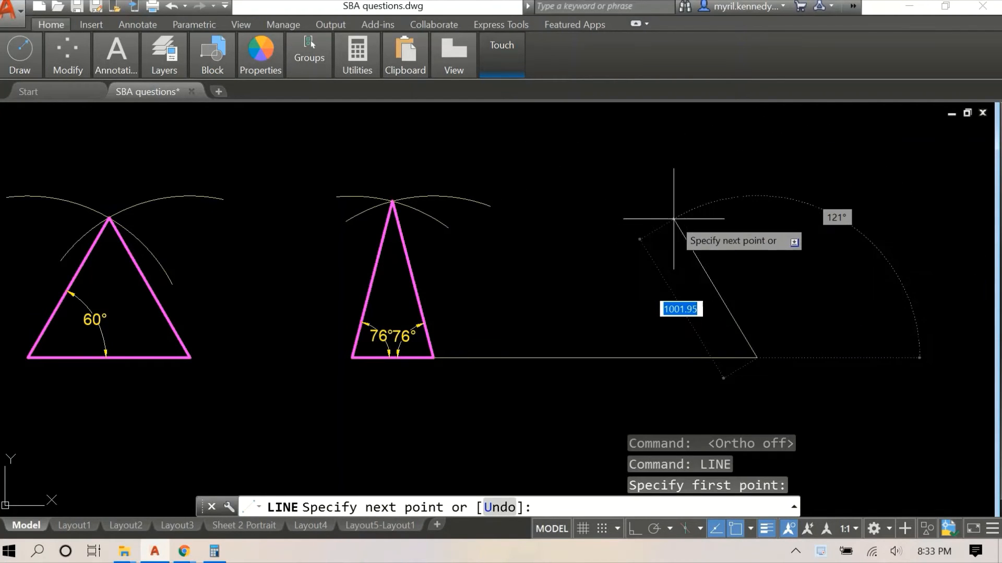
pyautogui.press('Escape')
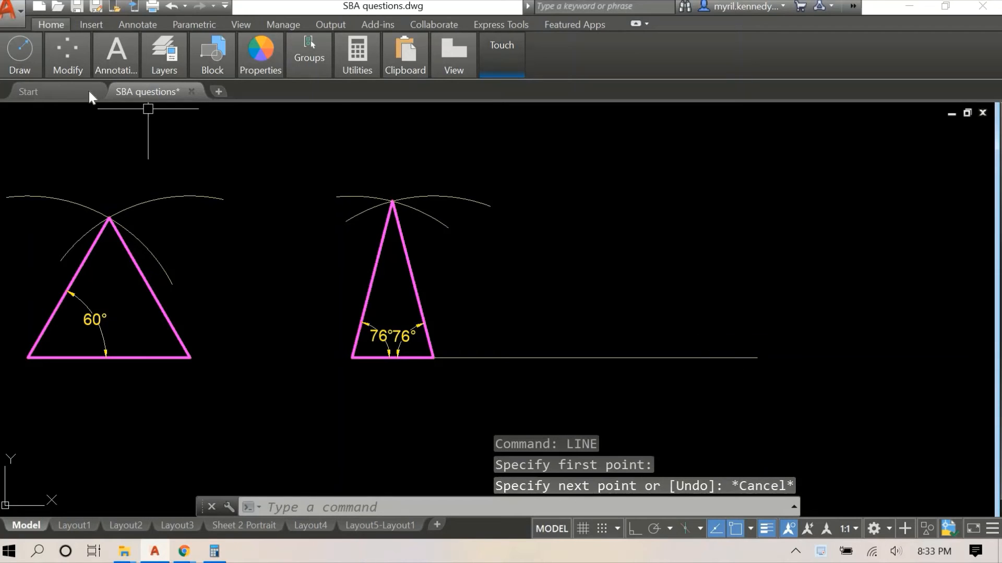
# Swing centre arcs of radius 1200 and 700 above the new base so they intersect
pyautogui.write('a')
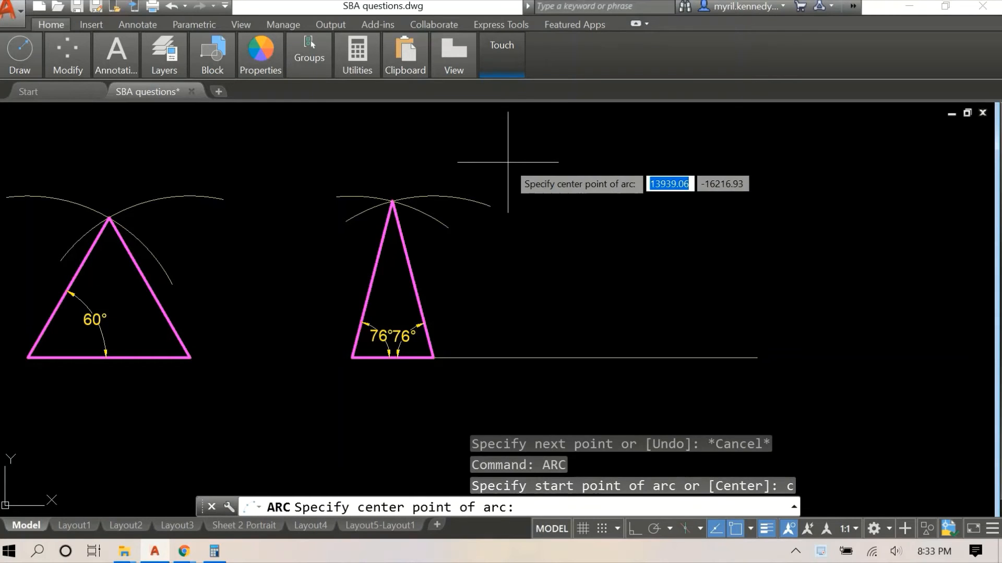
pyautogui.moveTo(758, 358)
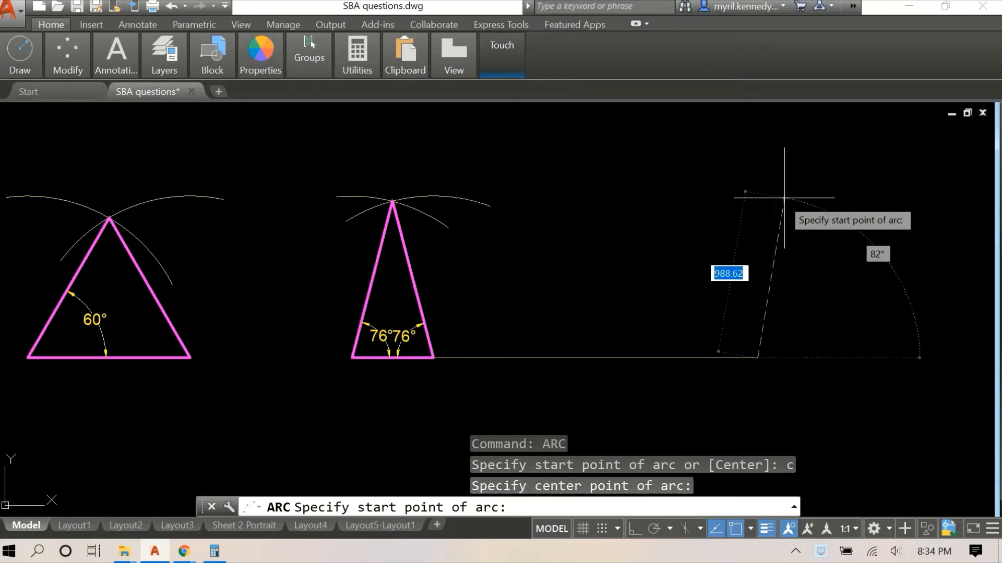
pyautogui.moveTo(786, 204)
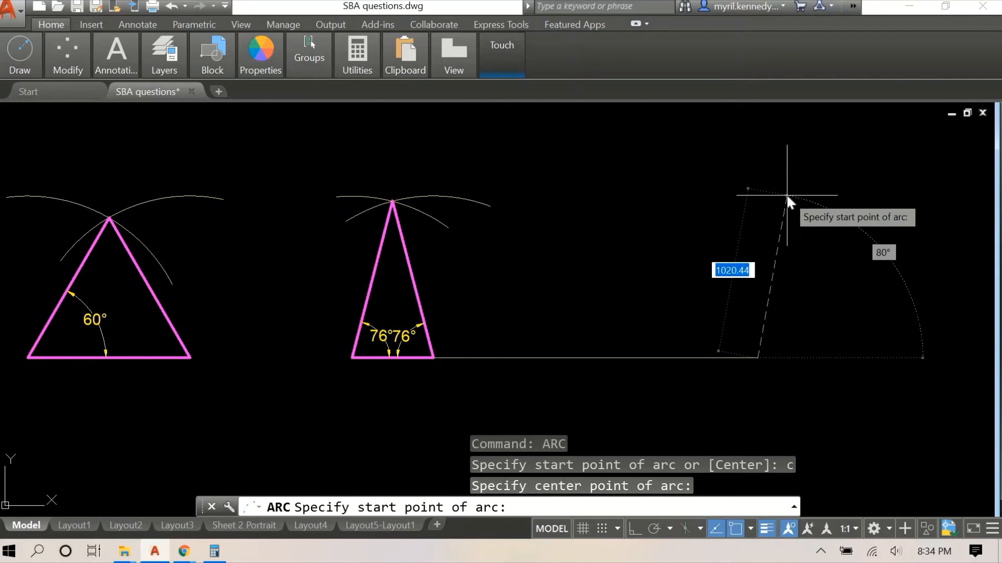
pyautogui.write('1200')
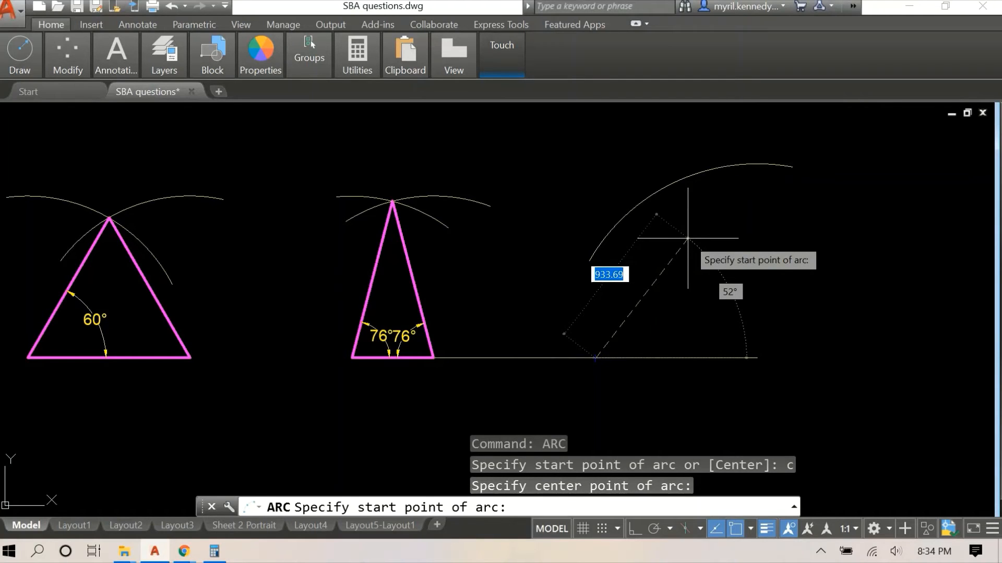
pyautogui.write('700')
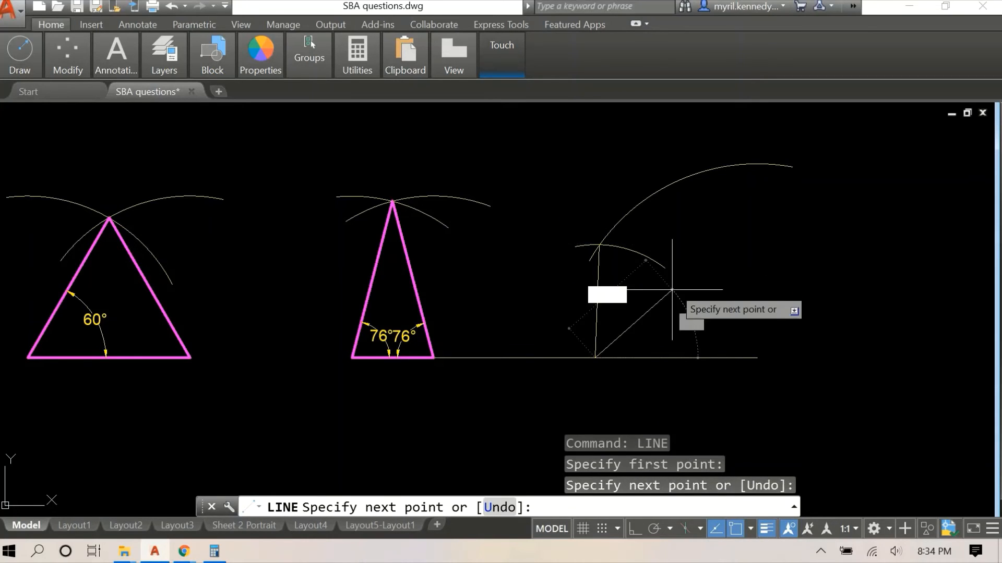
# Finish the scalene triangle's sides and move the triangle onto the pink outline layer
pyautogui.rightClick(671, 280)
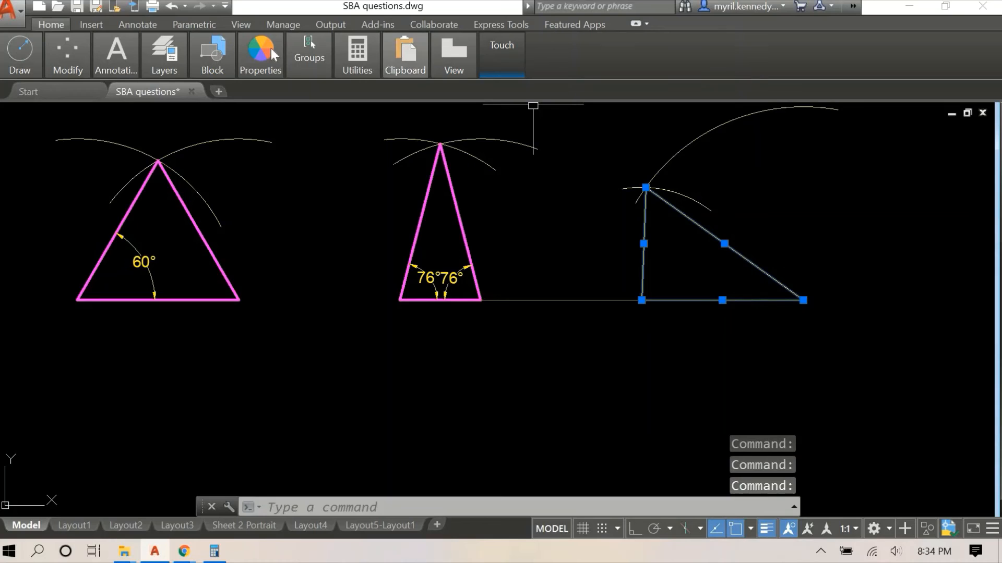
pyautogui.click(164, 55)
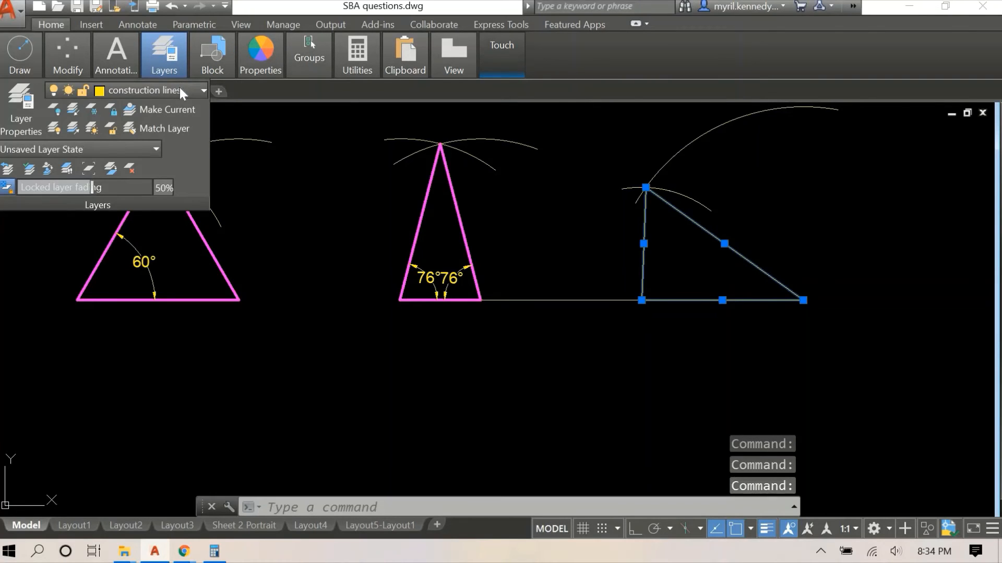
pyautogui.click(204, 89)
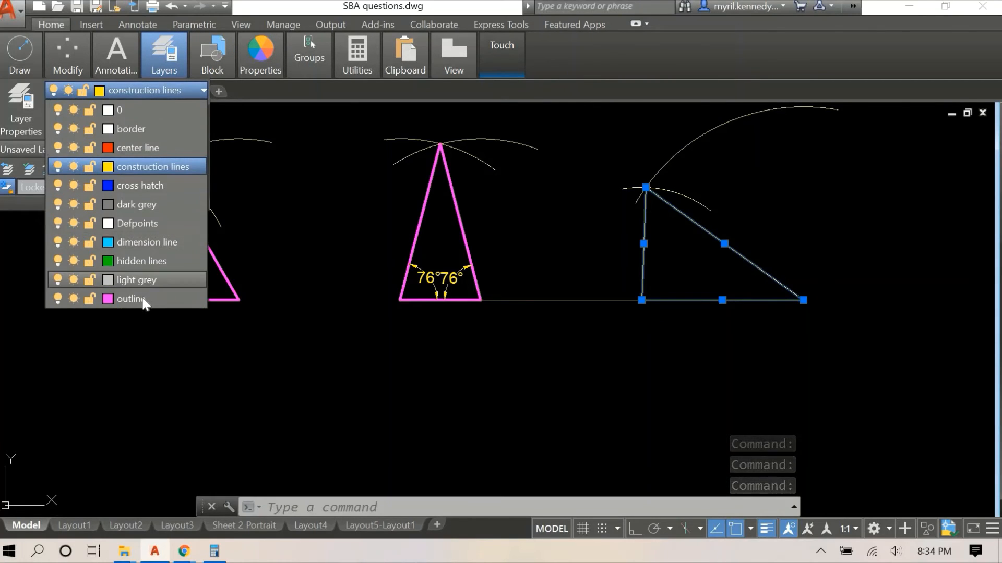
pyautogui.click(131, 298)
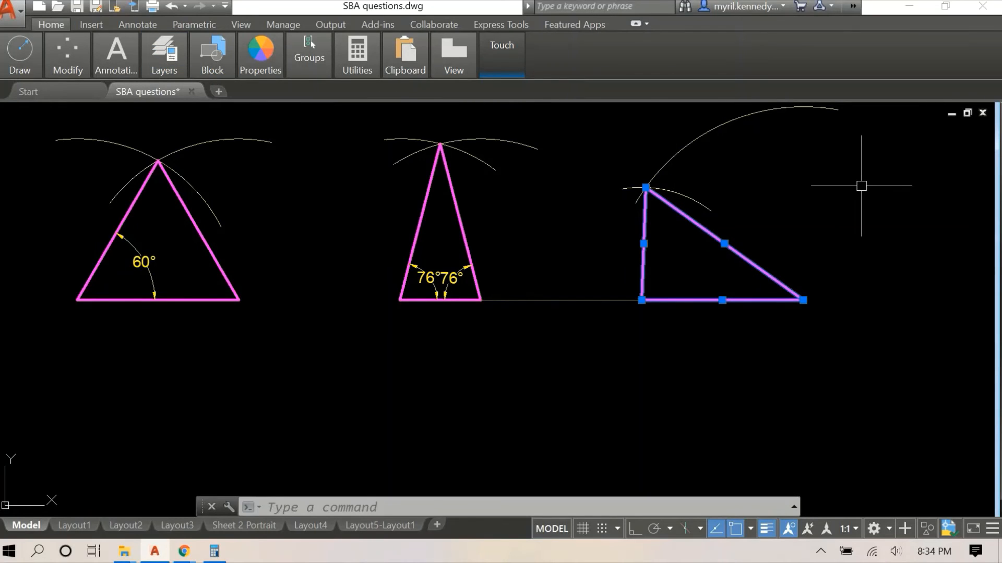
# Add aligned dimensions of 1200.0 on the sloped side and 700.0 on the vertical side
pyautogui.write('DIM')
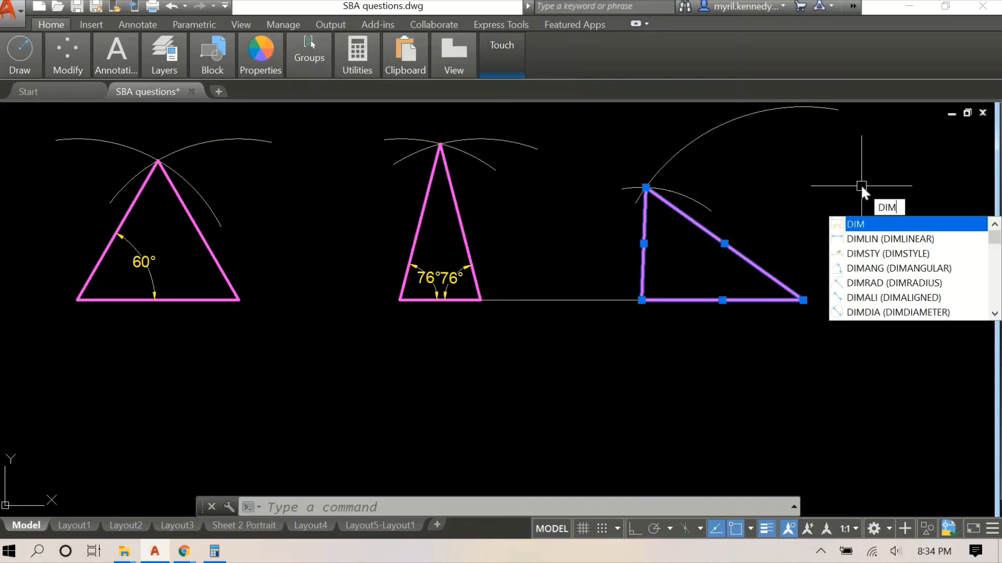
pyautogui.press('Escape')
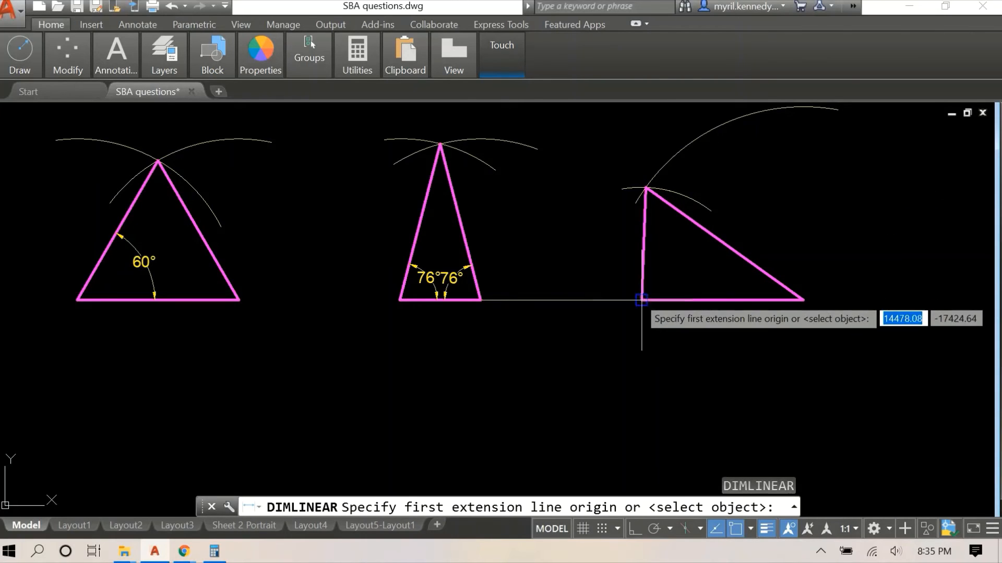
pyautogui.click(642, 298)
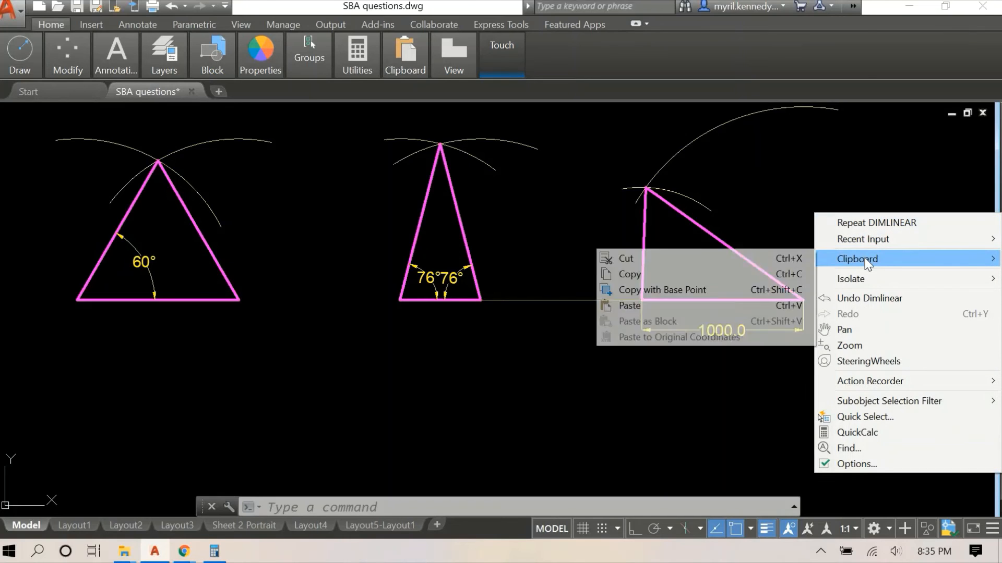
pyautogui.moveTo(863, 278)
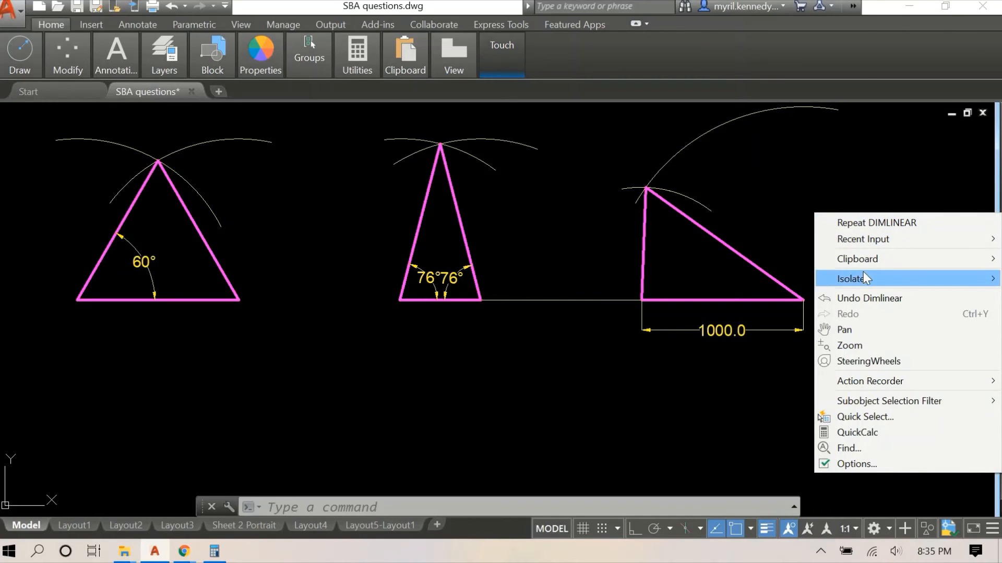
pyautogui.moveTo(822, 187)
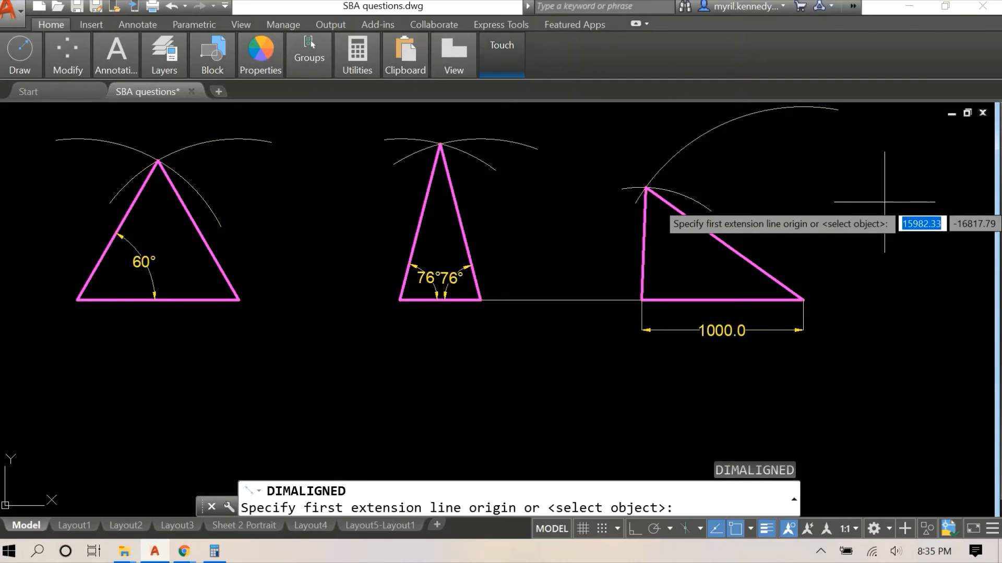
pyautogui.moveTo(644, 187)
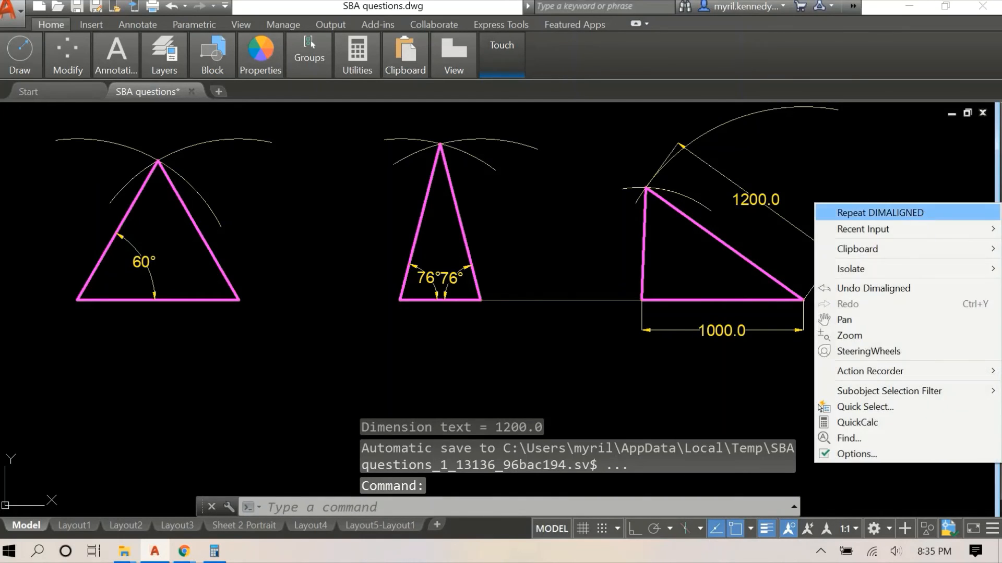
pyautogui.click(878, 211)
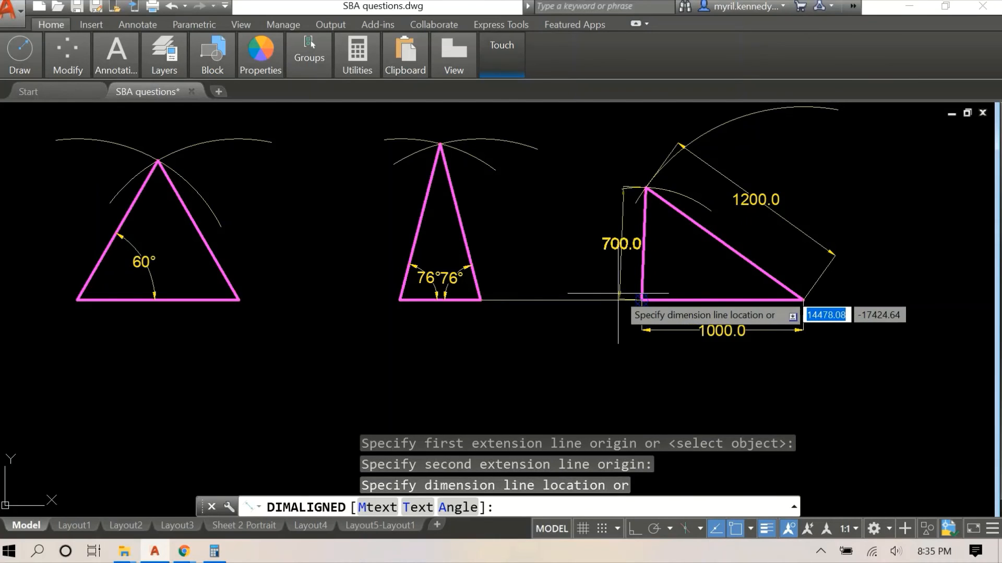
pyautogui.click(628, 267)
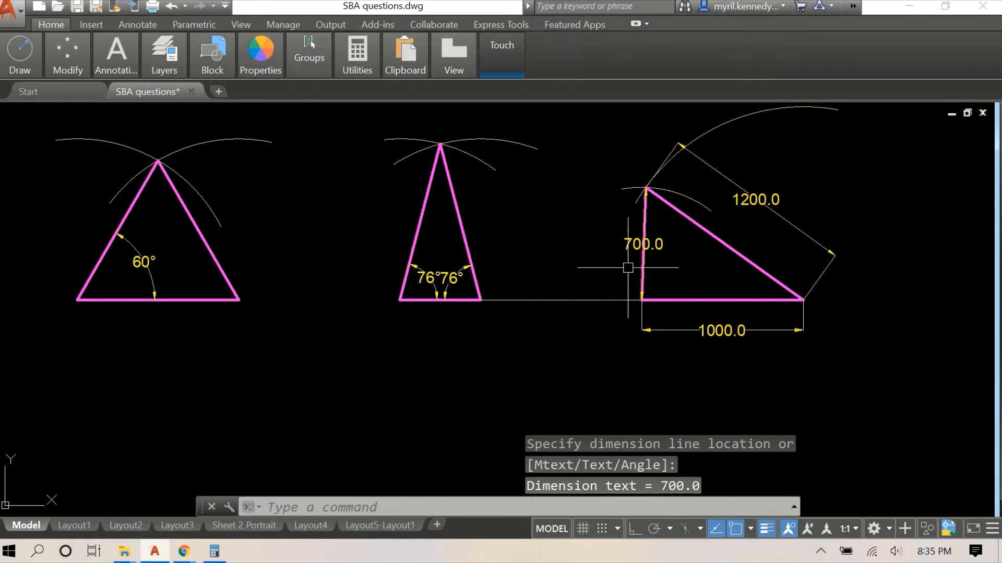
# Erase the misplaced 700.0 dimension and redo it via Recent Input's DIMALIGNED
pyautogui.click(642, 268)
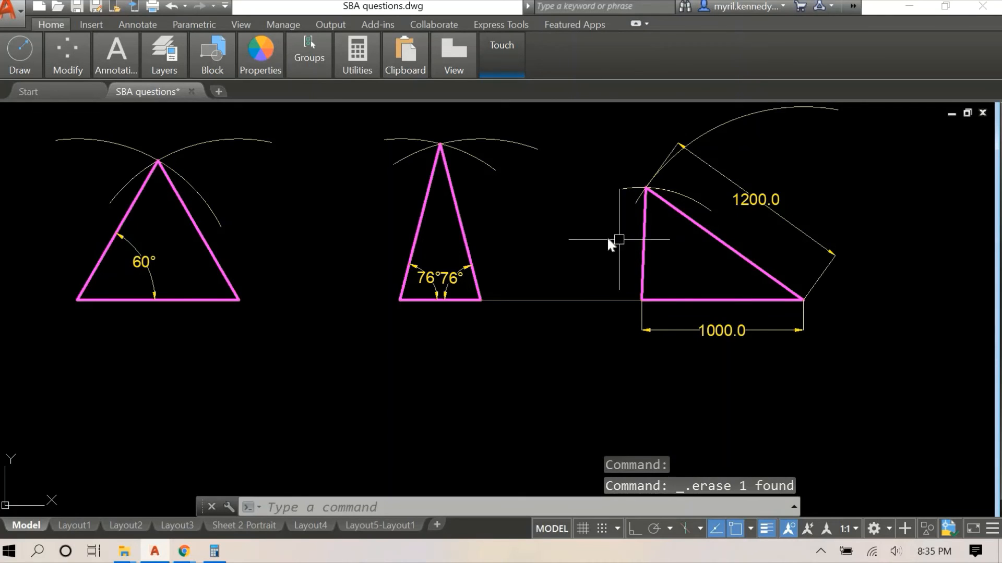
pyautogui.rightClick(617, 241)
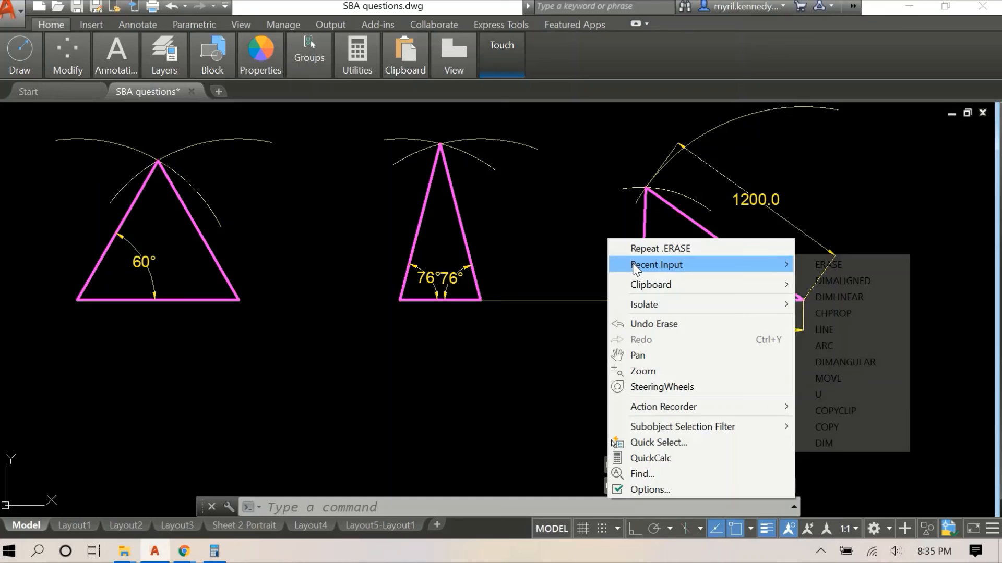
pyautogui.click(842, 280)
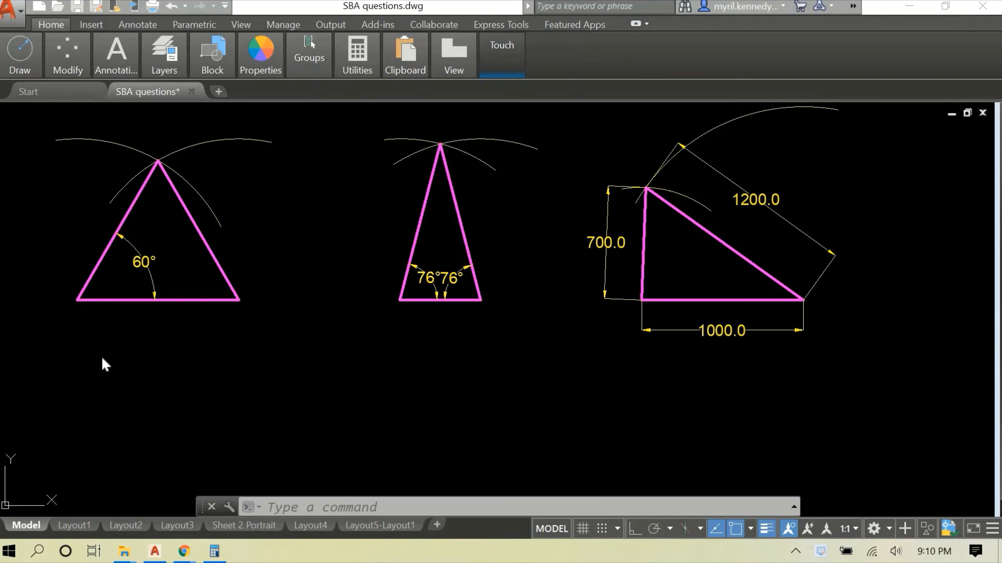
pyautogui.moveTo(99, 379)
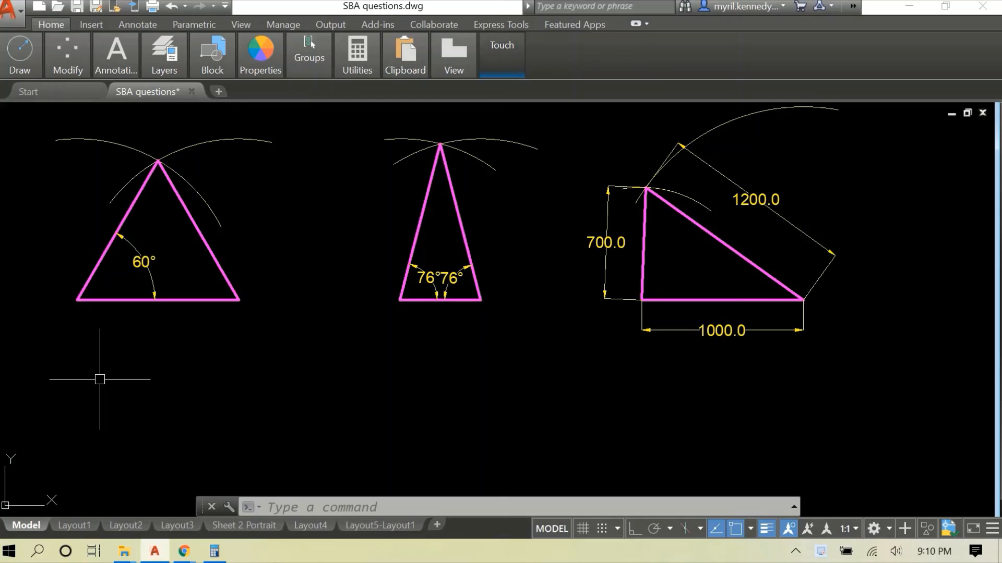
# Start TEXT at height 50 and label the first triangle EQUILATERAL
pyautogui.write('te')
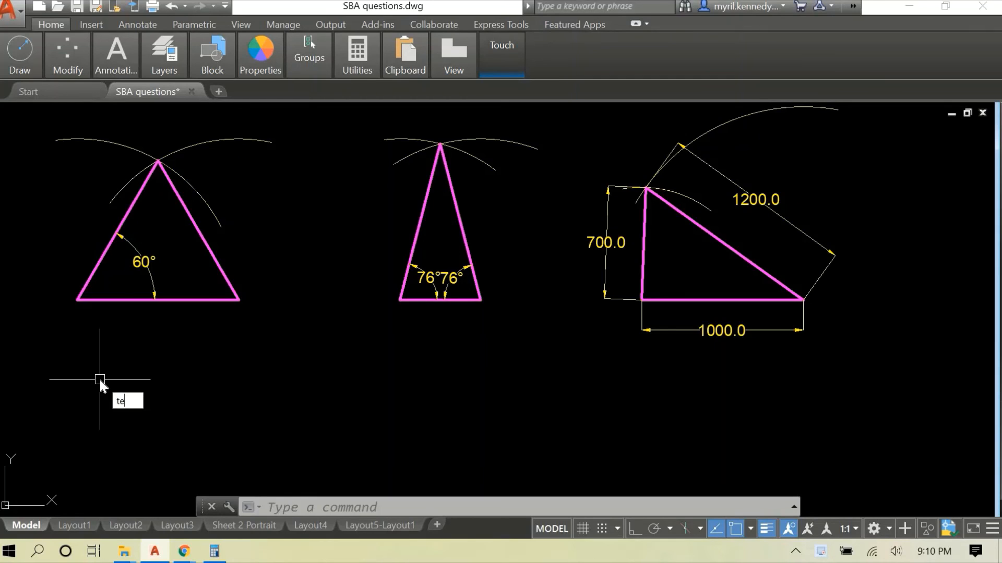
pyautogui.write('xt')
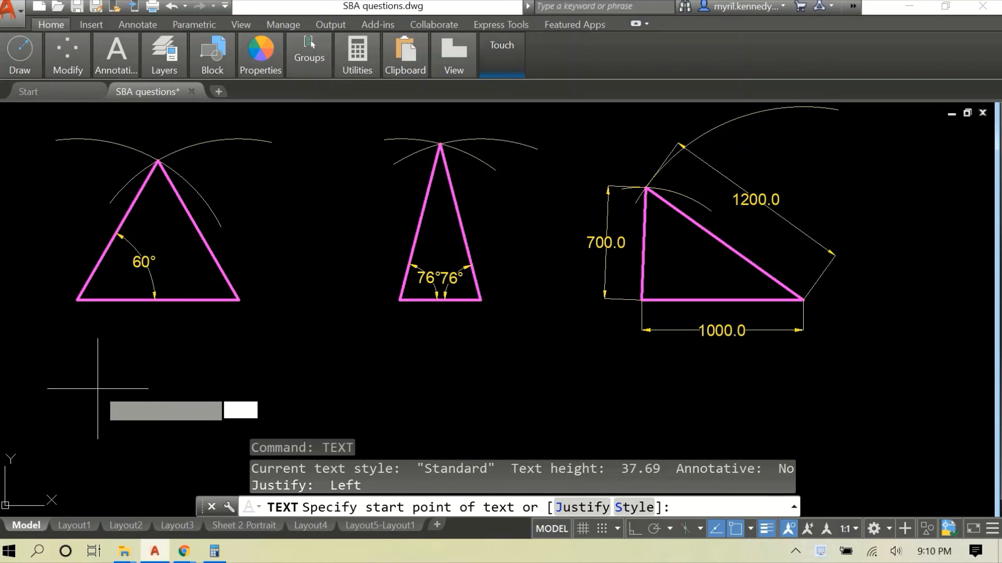
pyautogui.write('5')
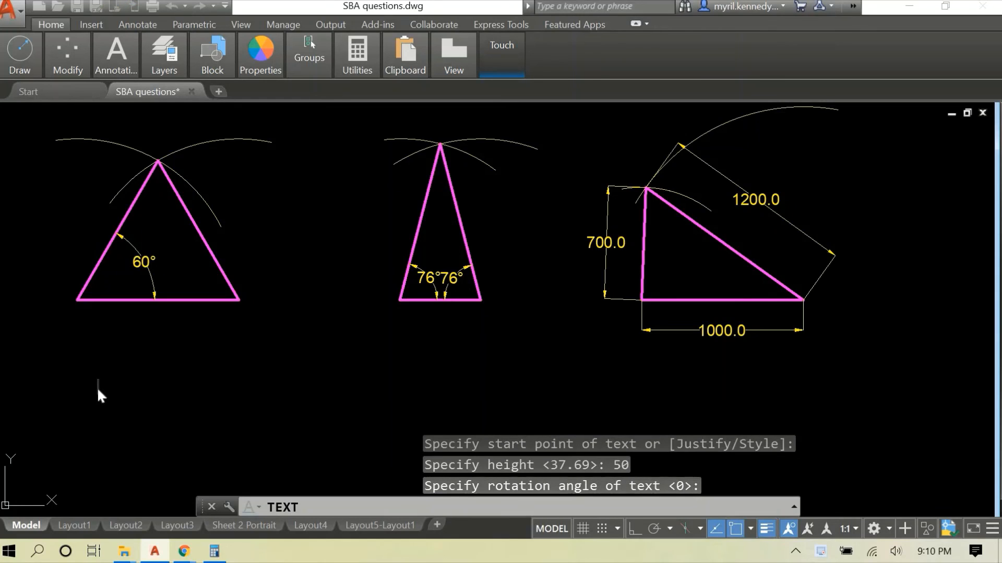
pyautogui.write('EQUIL')
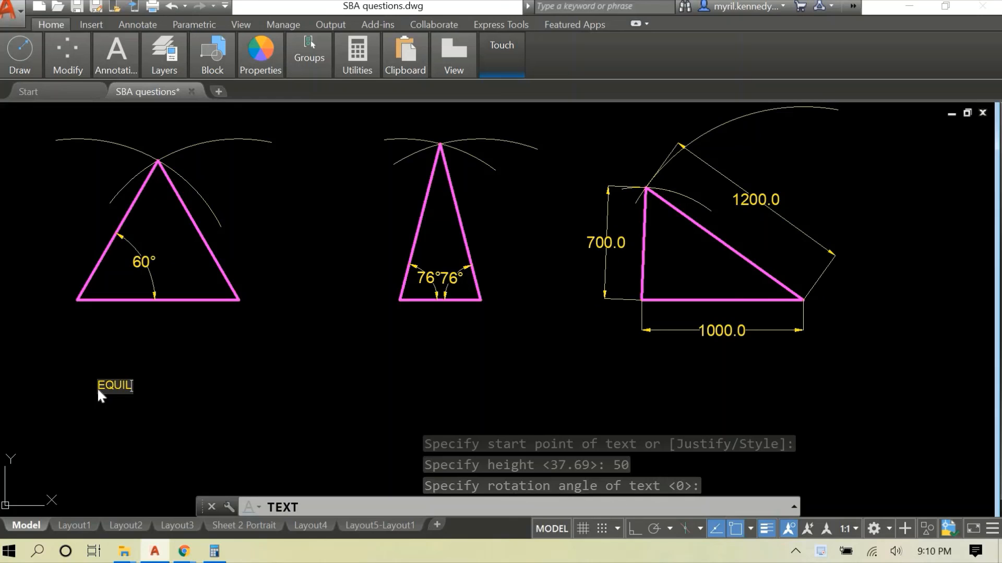
pyautogui.write('ATERAL')
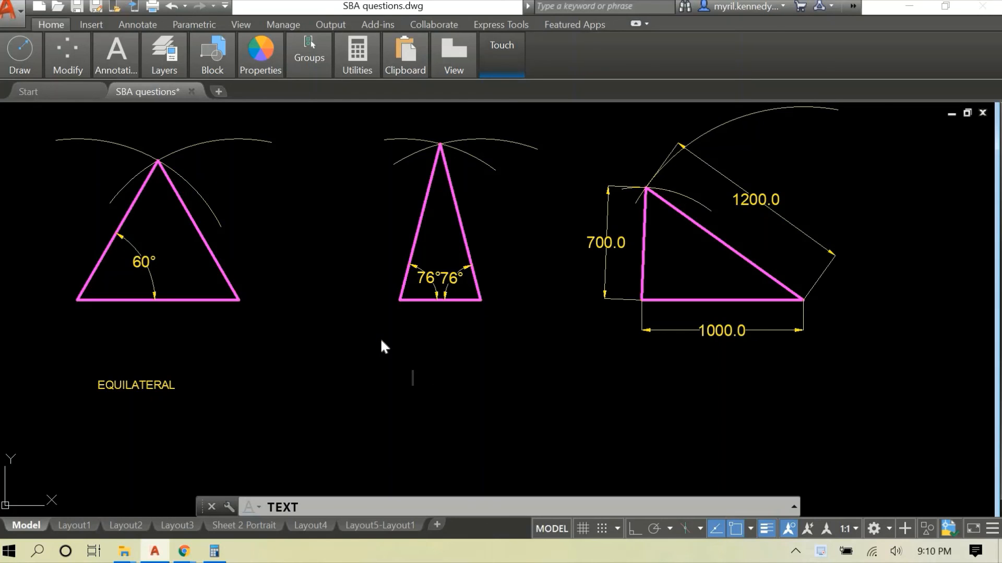
# Label the other triangles ISOSCELES and SCALENE, then end the text command
pyautogui.write('ISO')
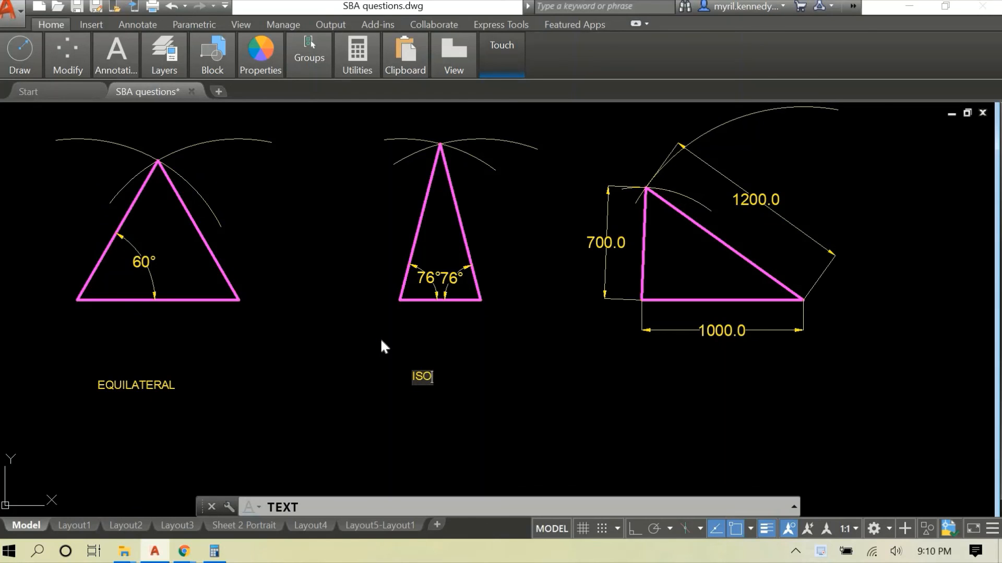
pyautogui.write('SCELES')
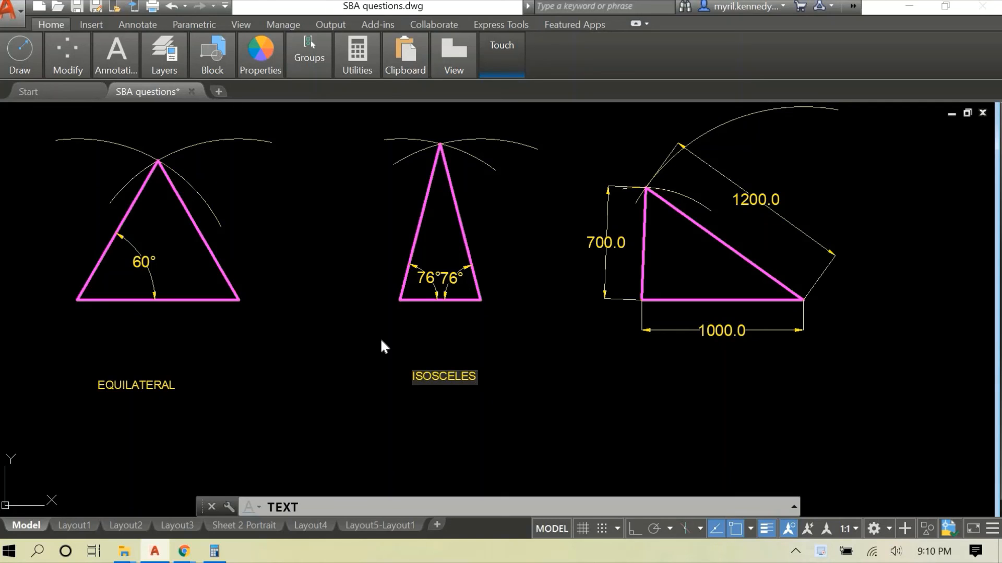
pyautogui.moveTo(667, 382)
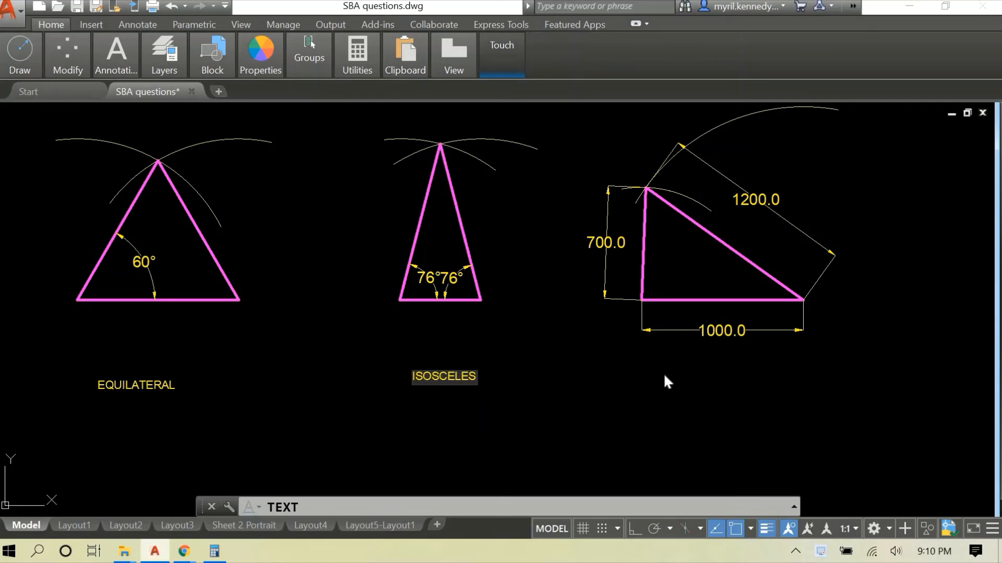
pyautogui.write('SCA')
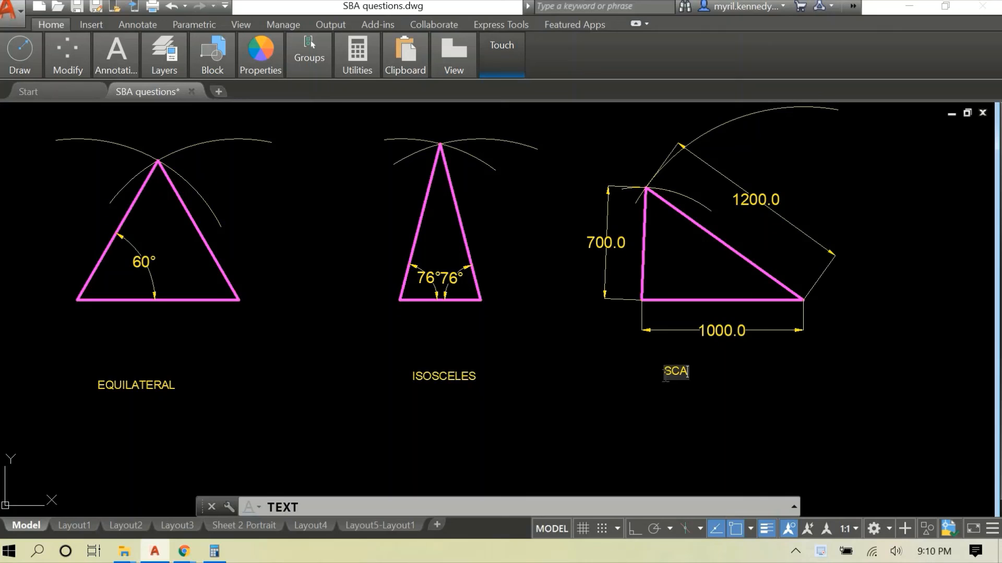
pyautogui.write('LENE')
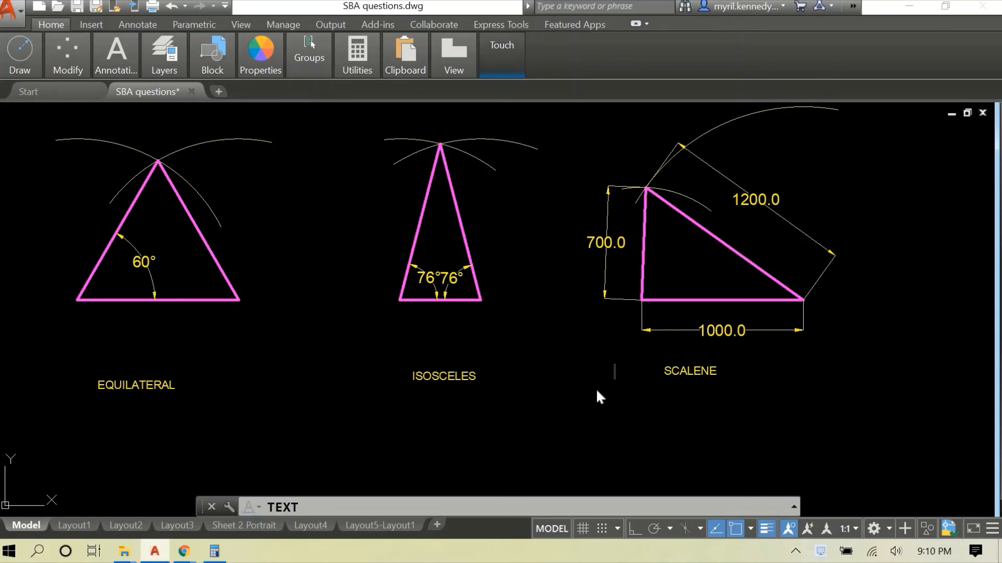
pyautogui.rightClick(599, 396)
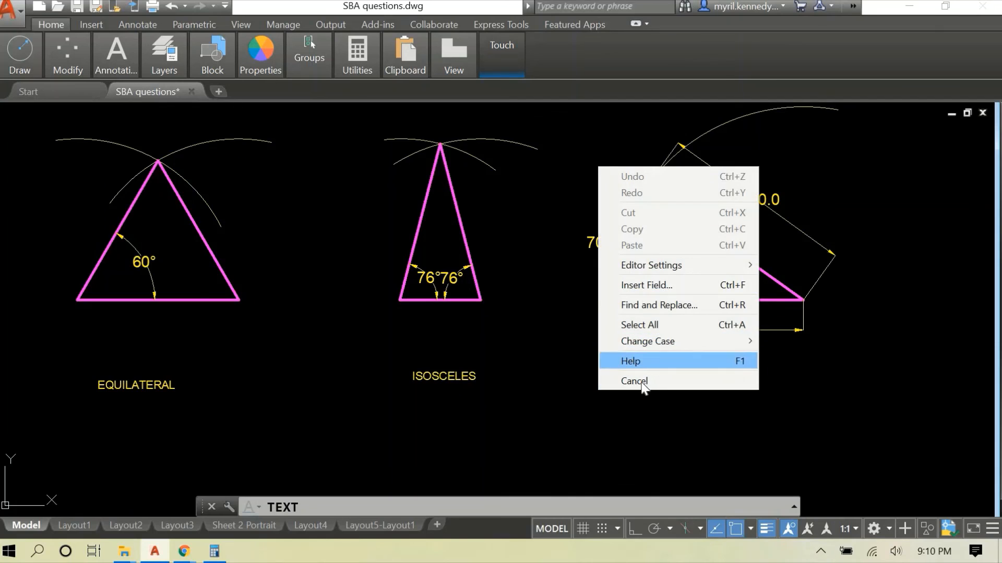
pyautogui.click(634, 381)
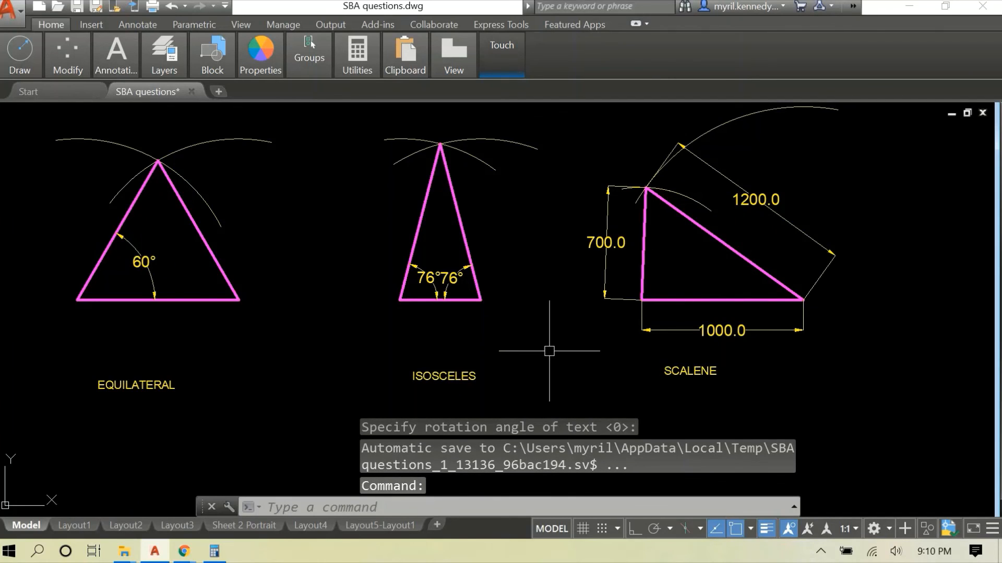
pyautogui.scroll(-3)
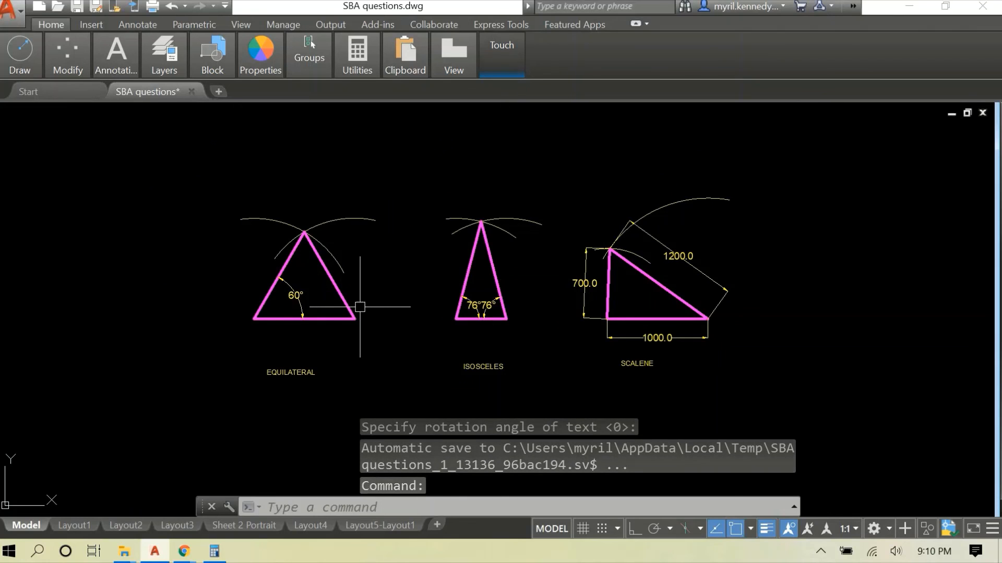